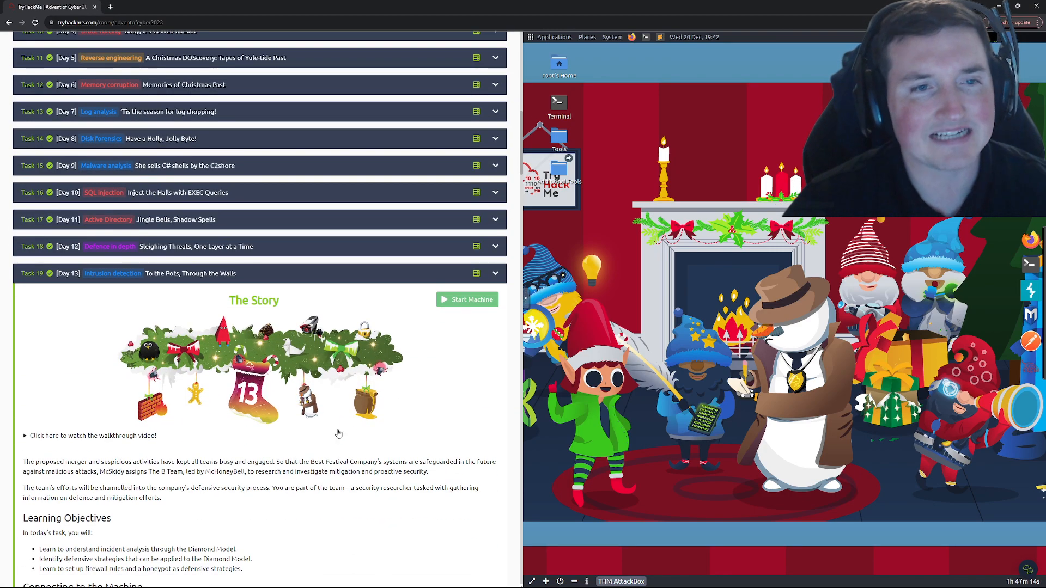
Scroll through the task page and launch the AttackBox Terminal
scroll("down", 3)
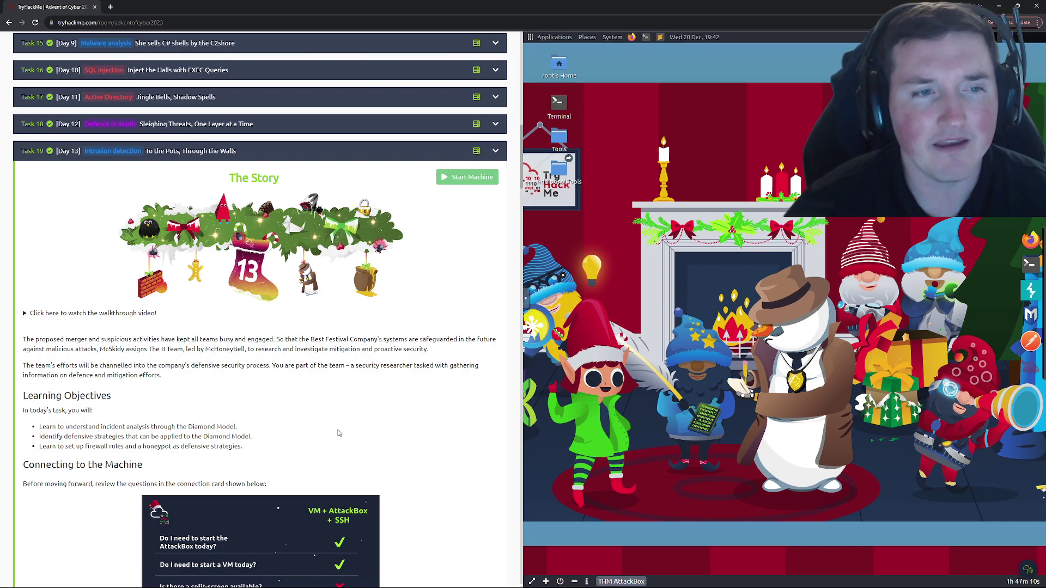
scroll("down", 3)
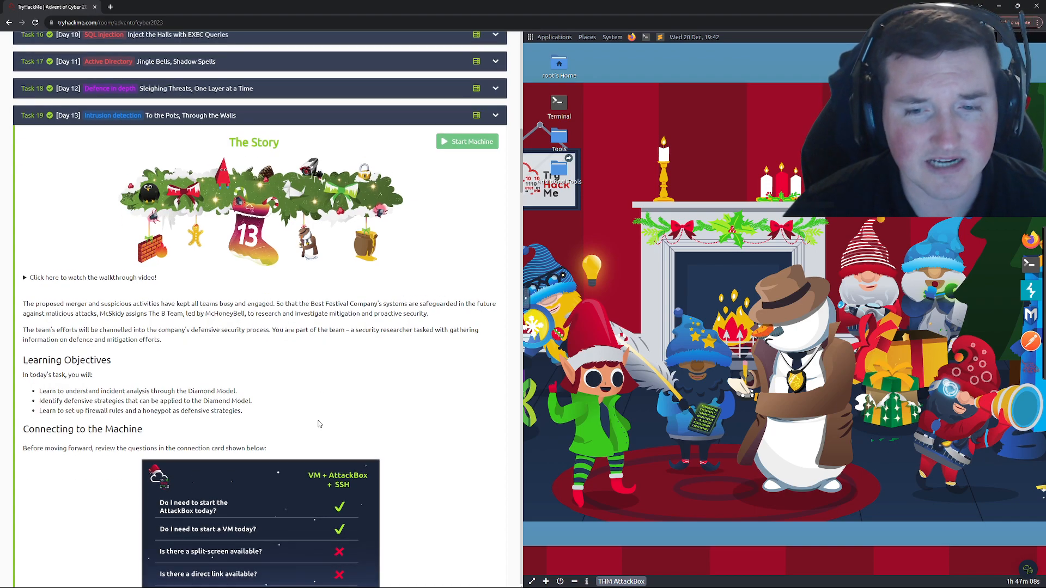
scroll("down", 3)
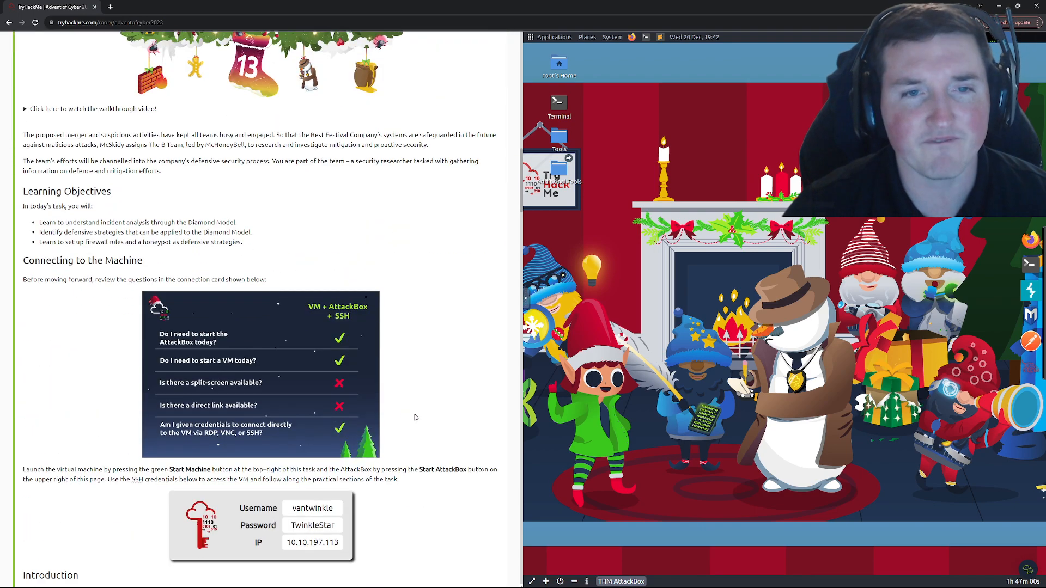
scroll("down", 3)
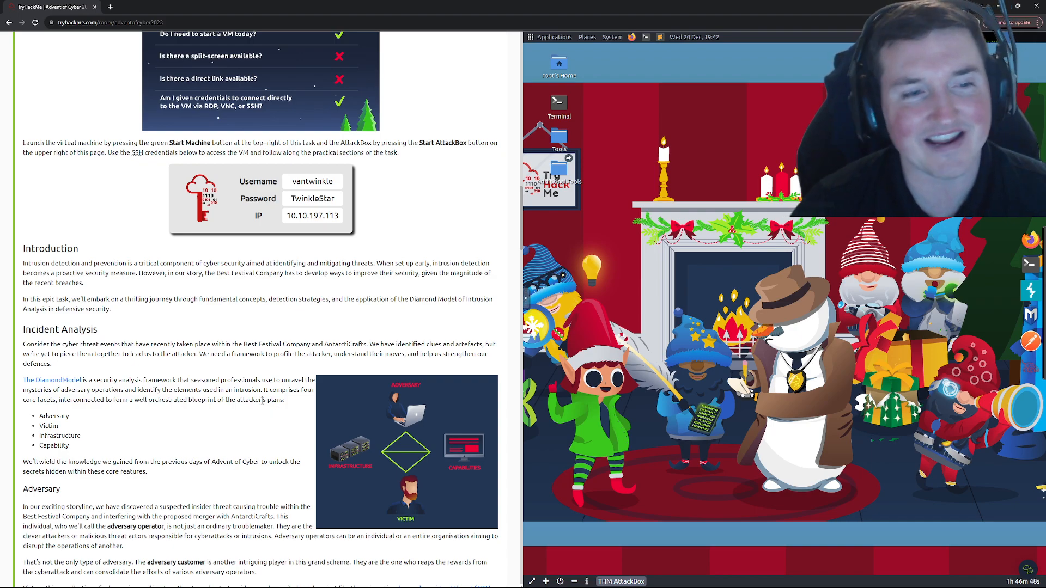
scroll("down", 3)
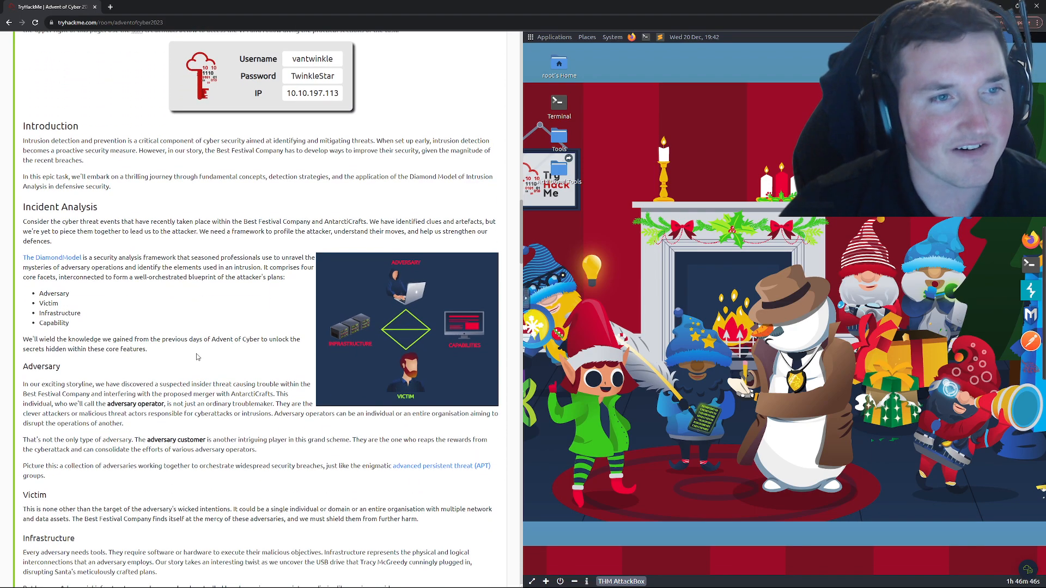
scroll("up", 3)
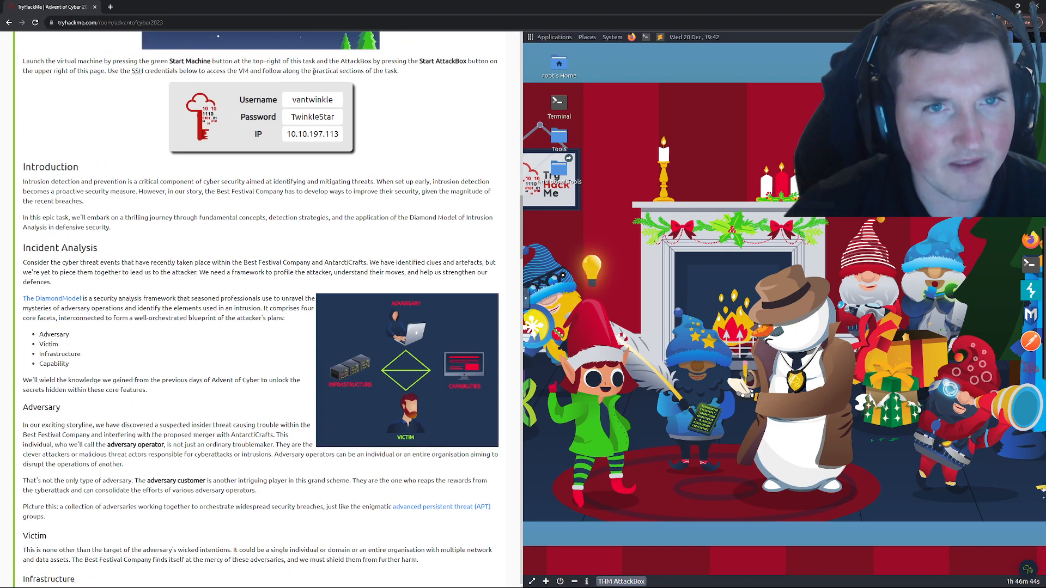
double_click(312, 116)
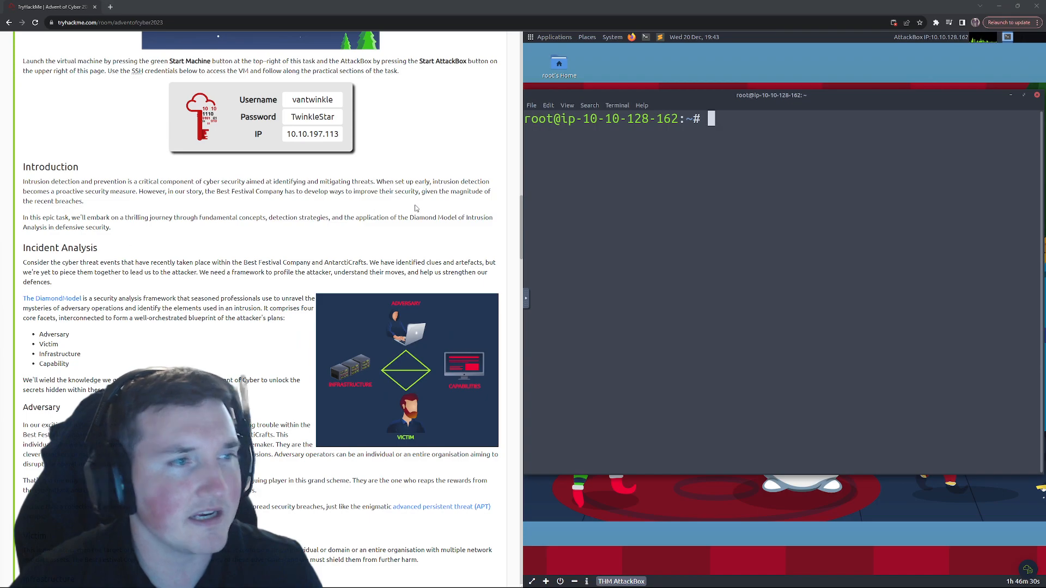
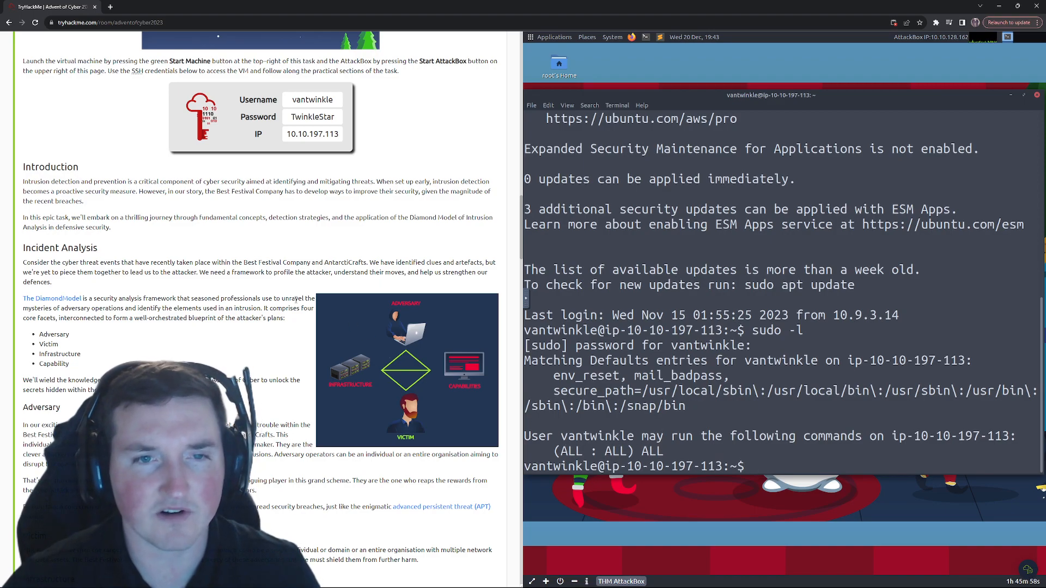
scroll("down", 3)
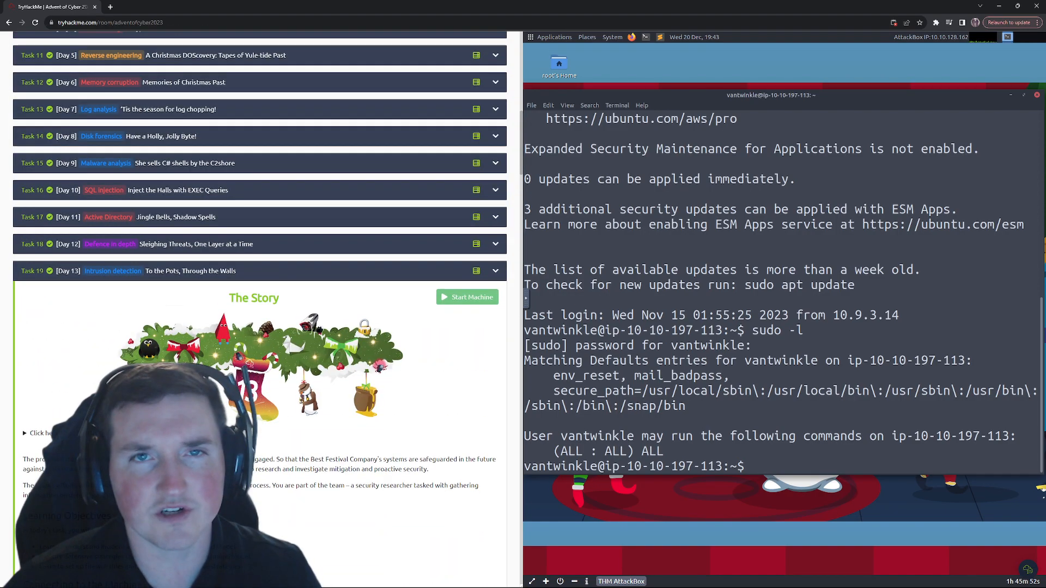
scroll("down", 3)
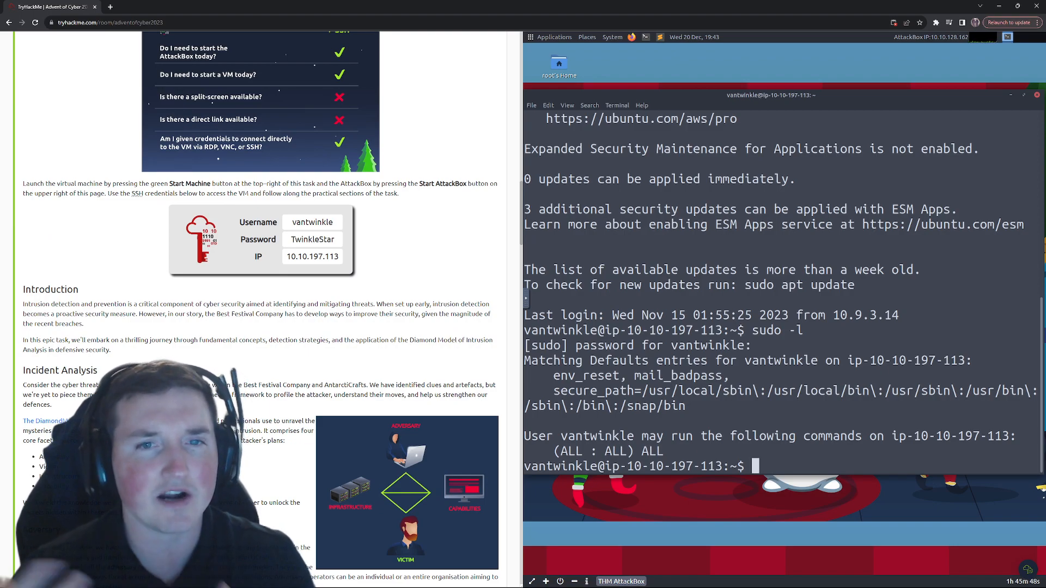
scroll("down", 3)
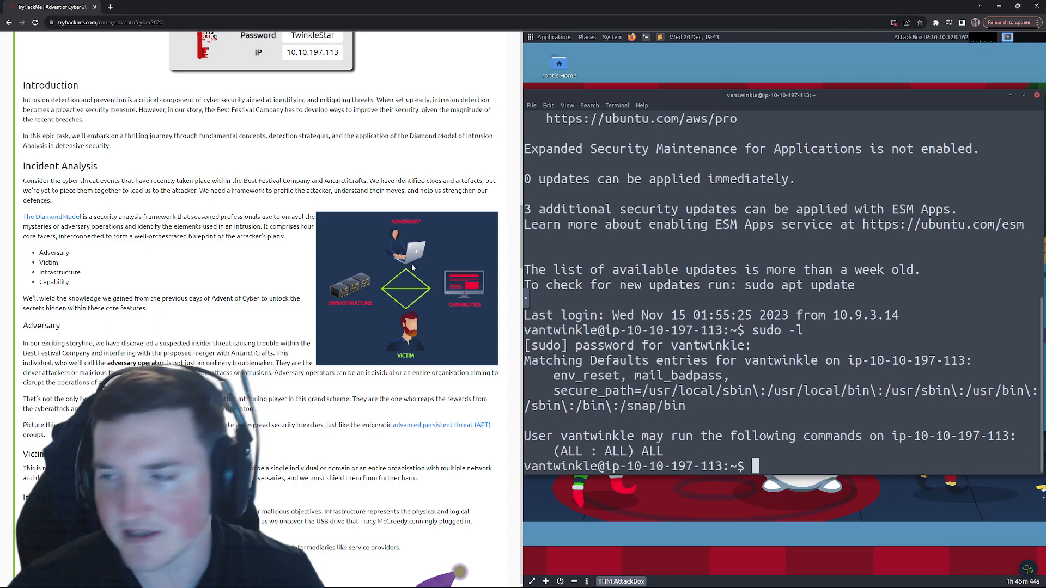
mouse_move(415, 274)
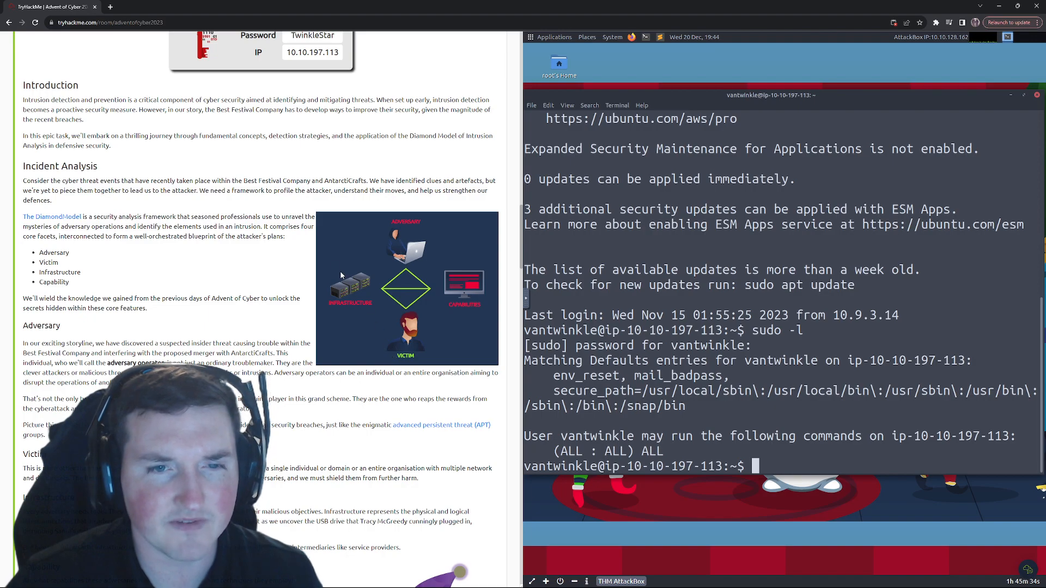
scroll("down", 3)
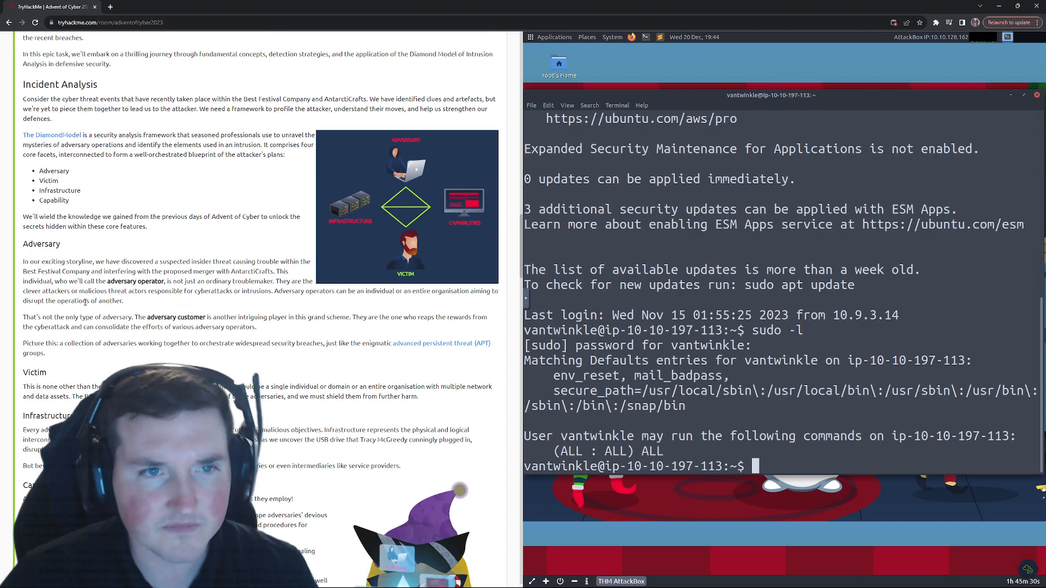
scroll("down", 3)
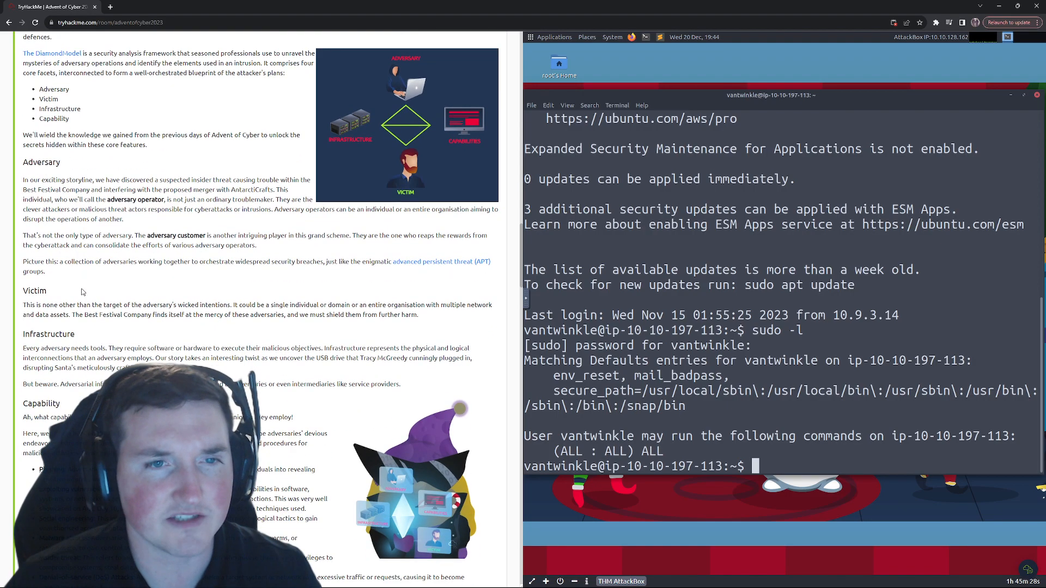
scroll("down", 3)
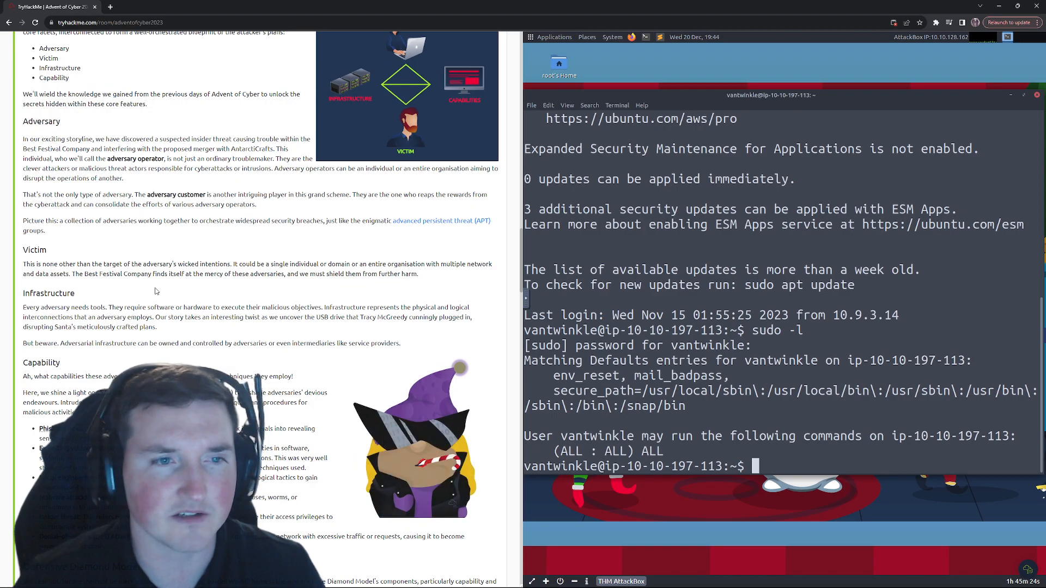
scroll("down", 3)
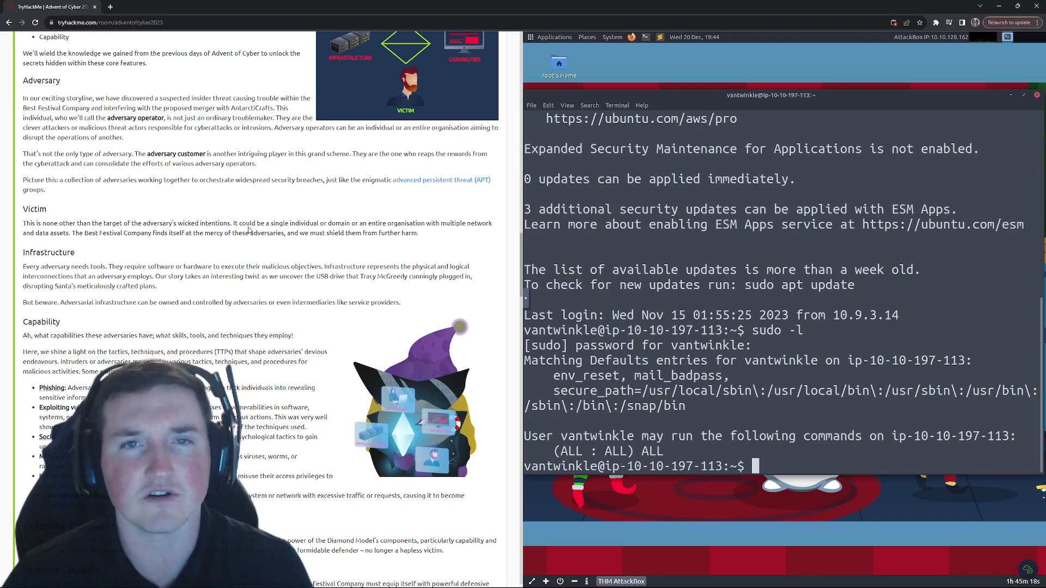
scroll("down", 3)
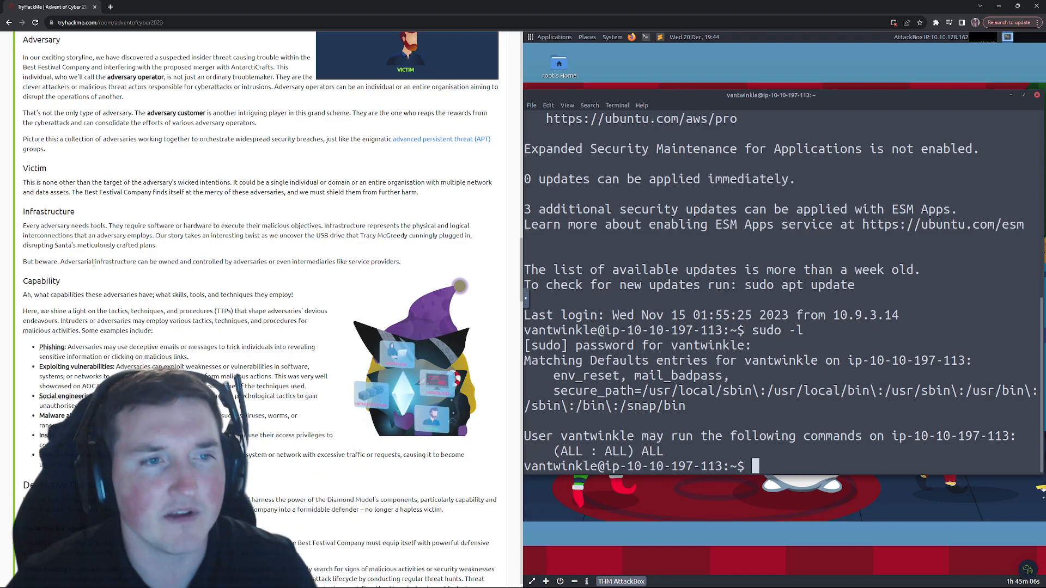
scroll("down", 3)
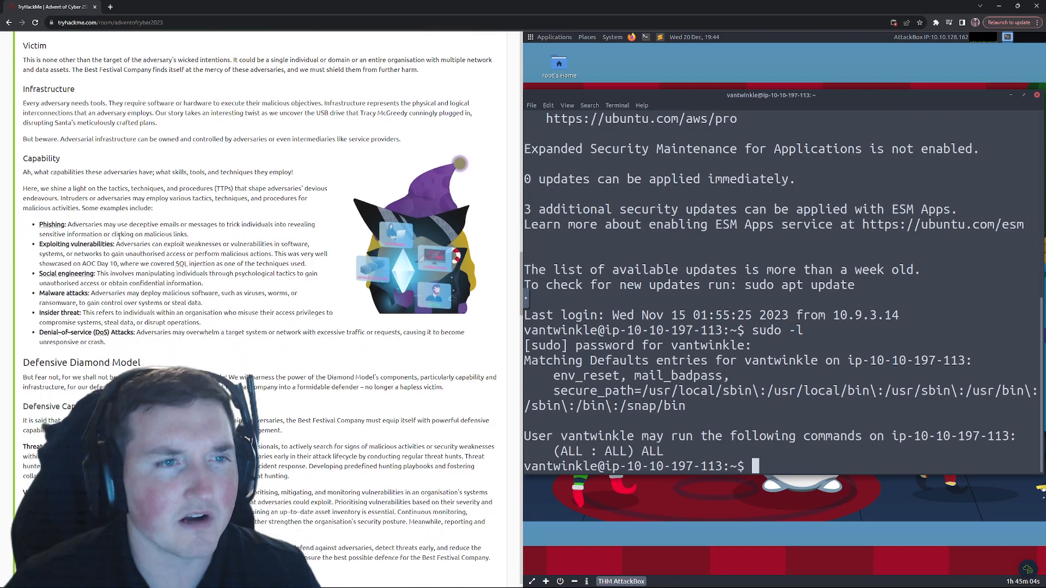
left_click_drag(34, 172, 170, 172)
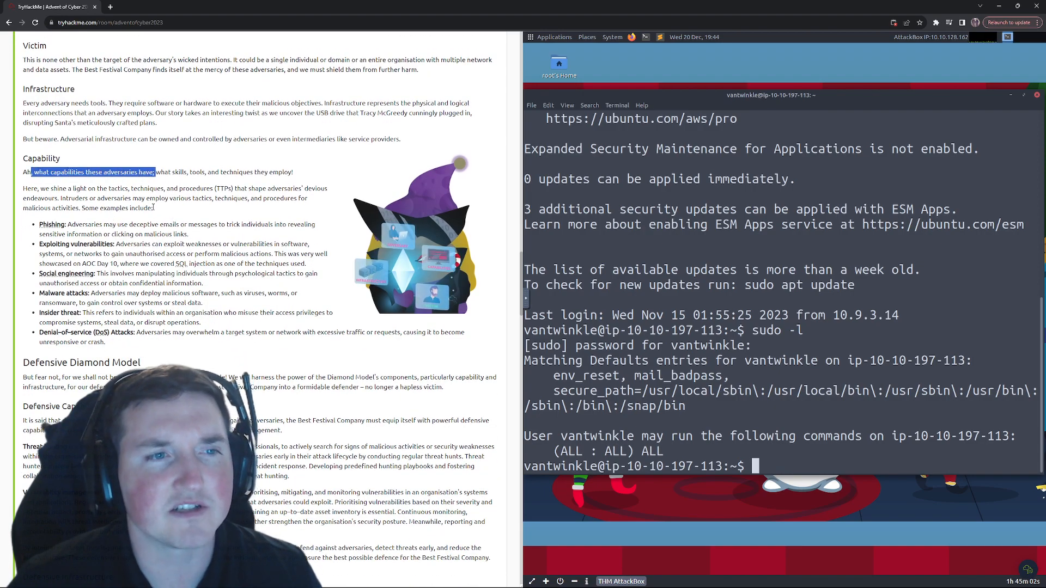
scroll("down", 3)
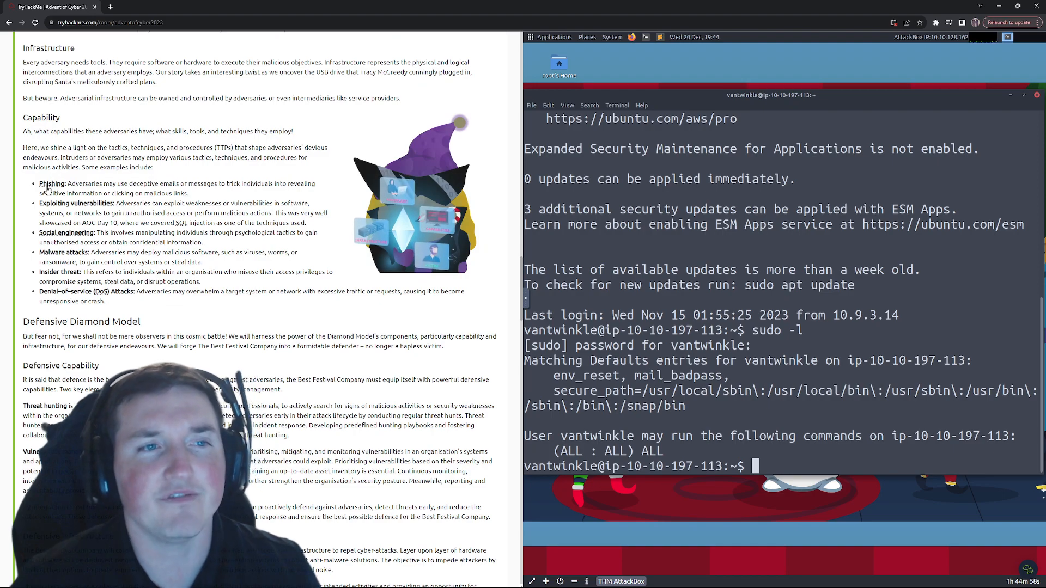
scroll("down", 3)
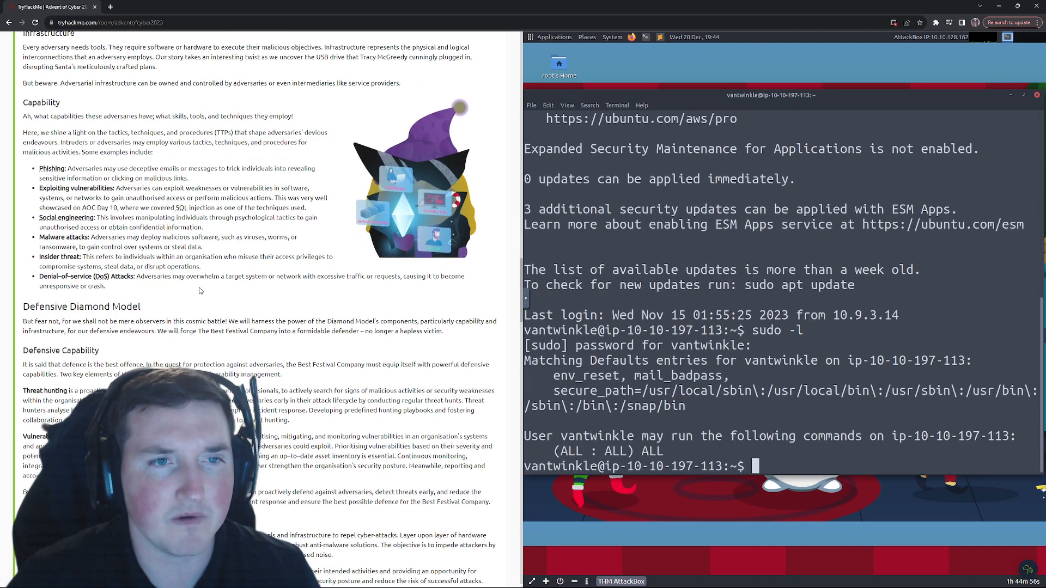
scroll("down", 3)
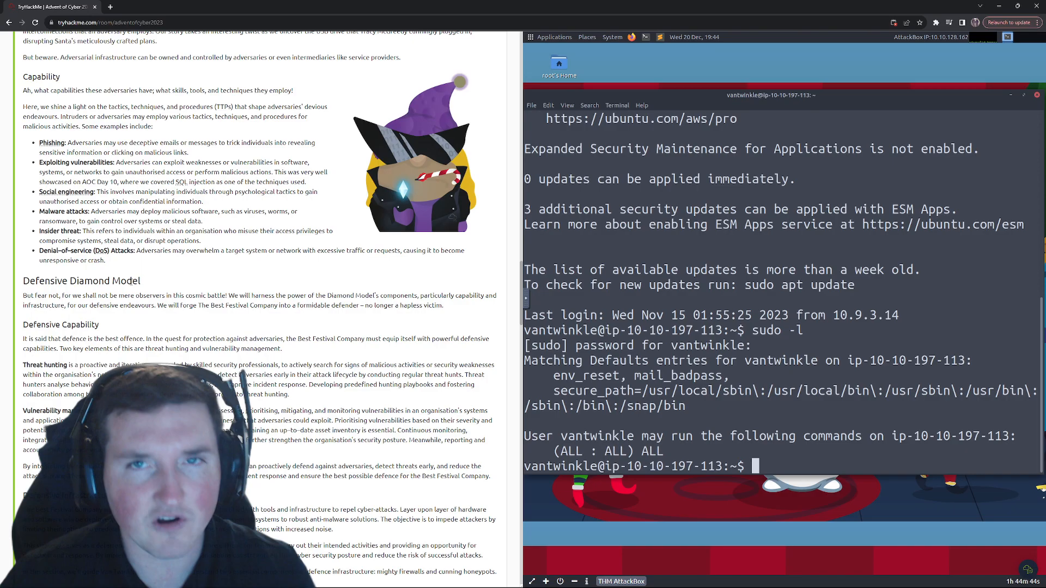
scroll("down", 3)
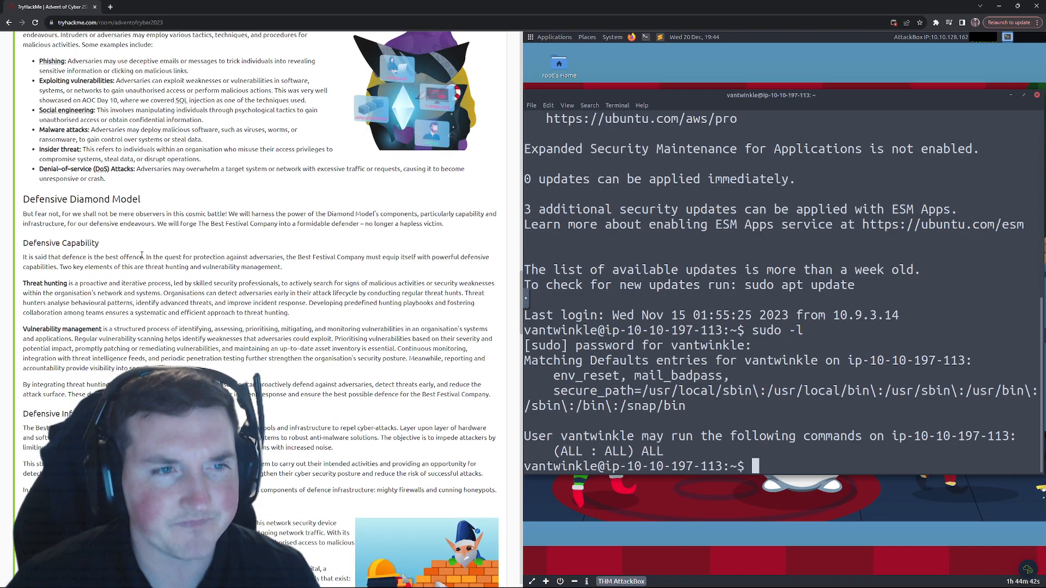
scroll("down", 3)
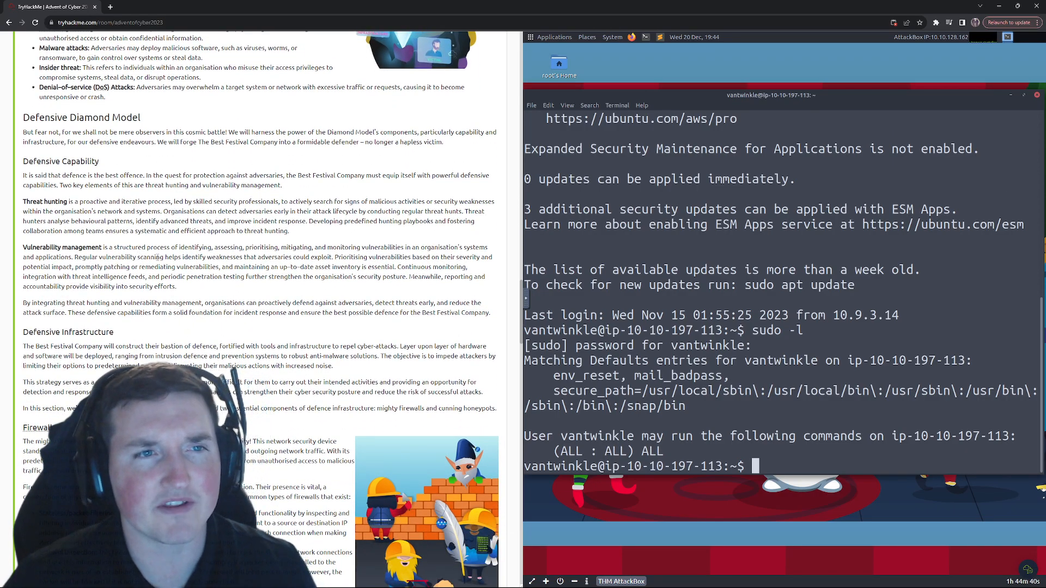
scroll("down", 3)
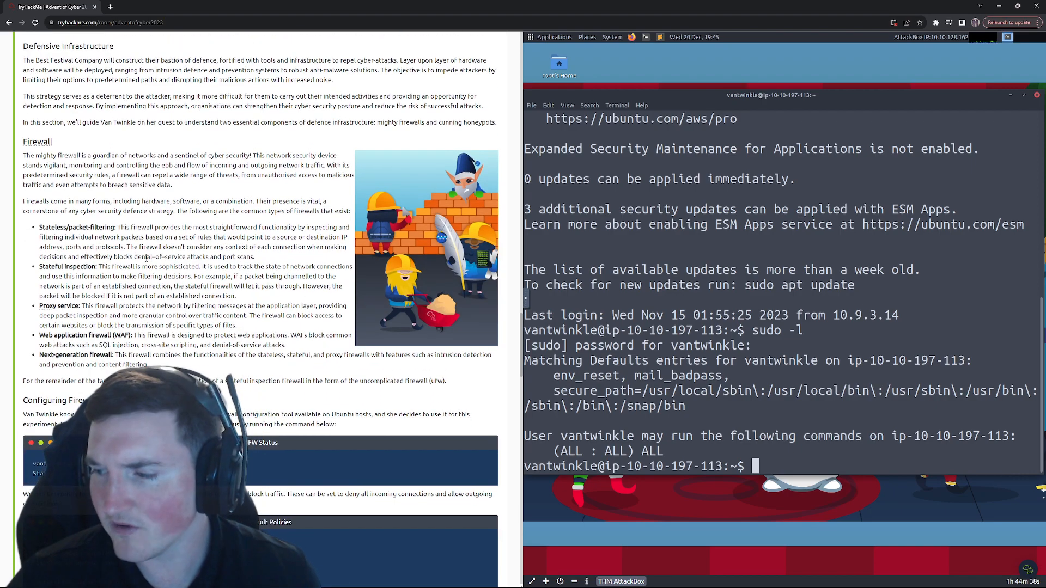
scroll("down", 3)
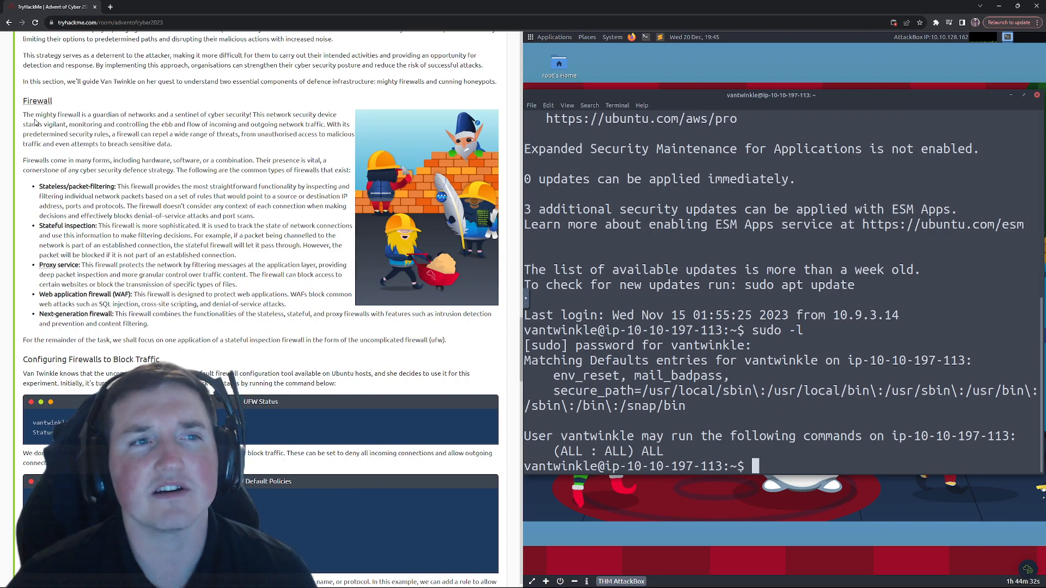
scroll("down", 3)
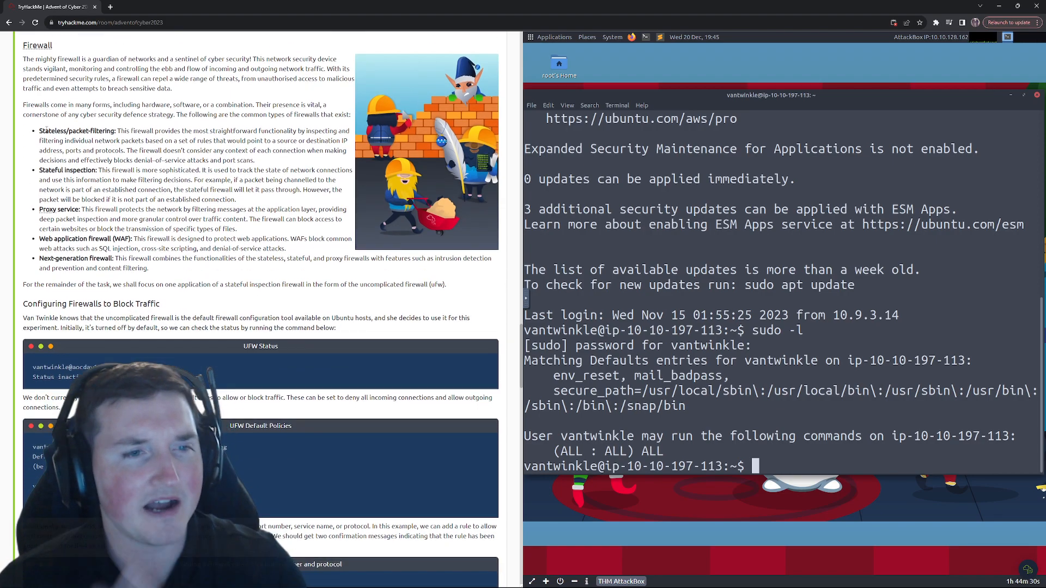
scroll("up", 3)
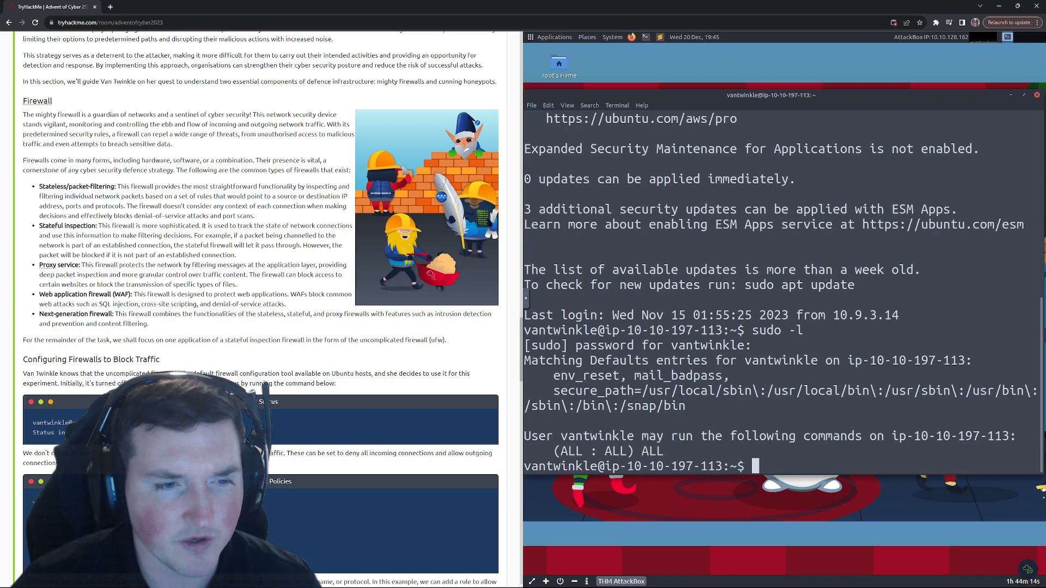
scroll("down", 3)
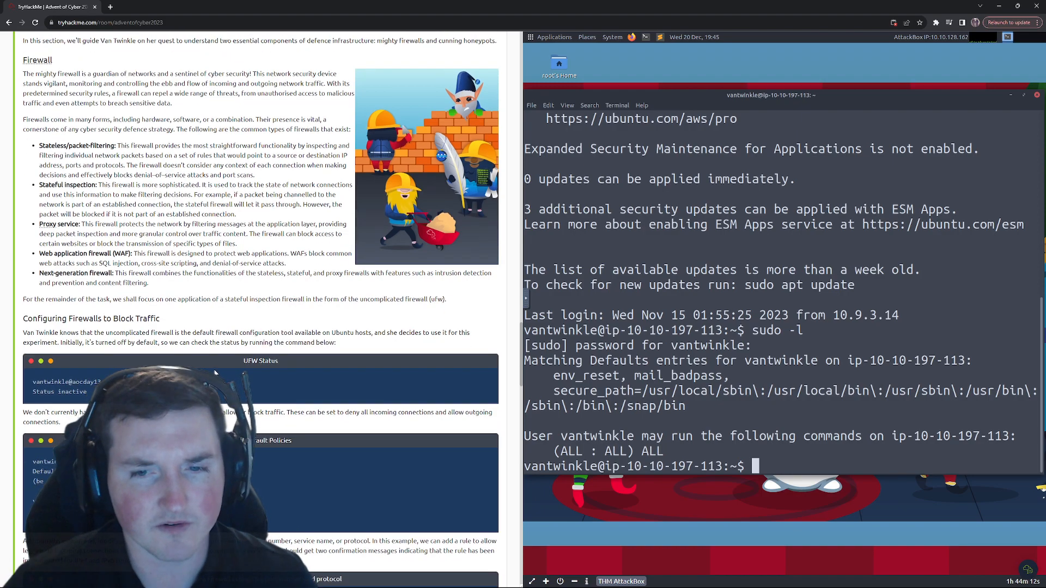
scroll("down", 3)
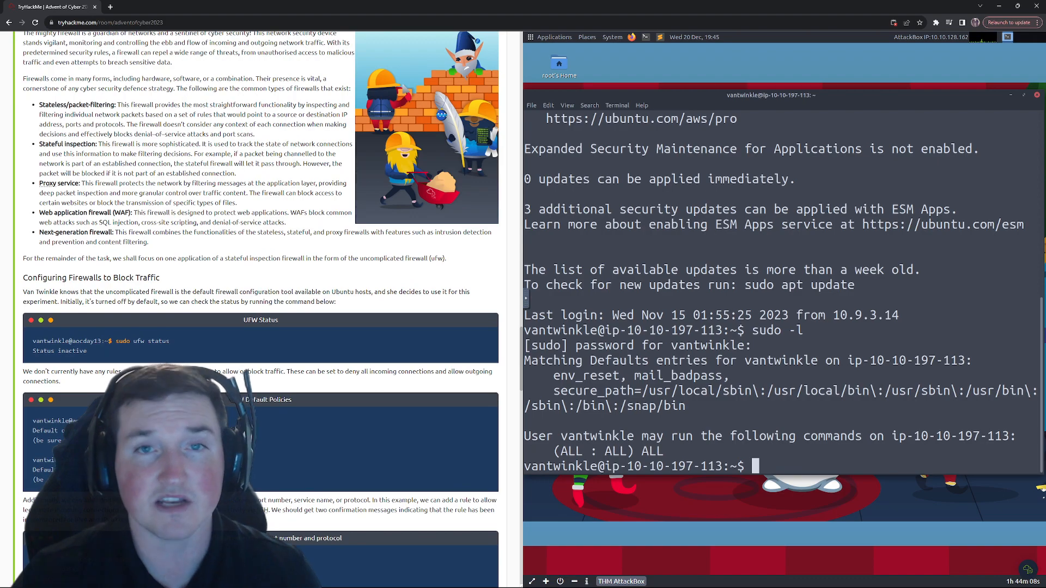
scroll("down", 3)
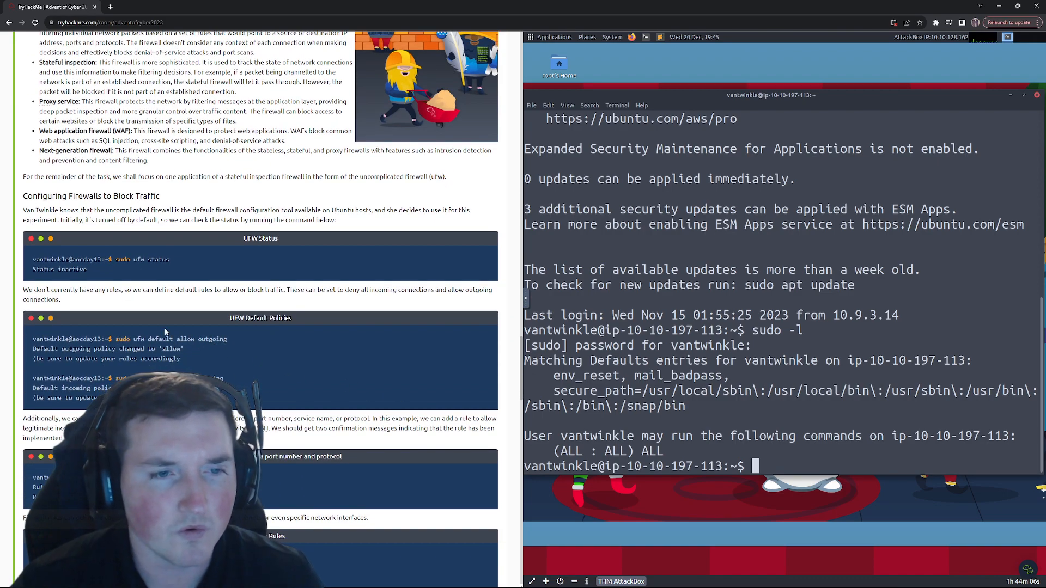
scroll("down", 3)
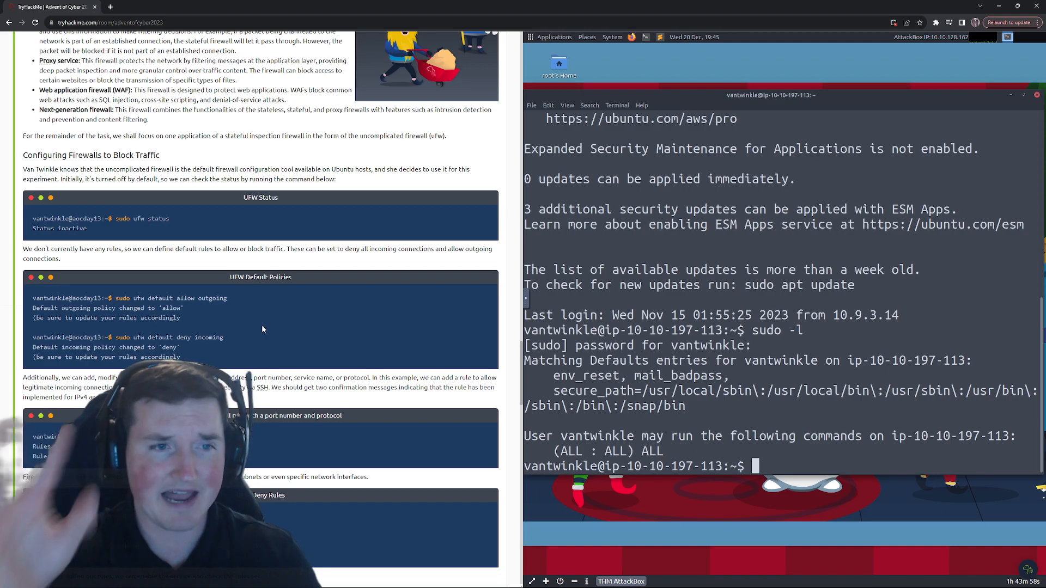
scroll("down", 3)
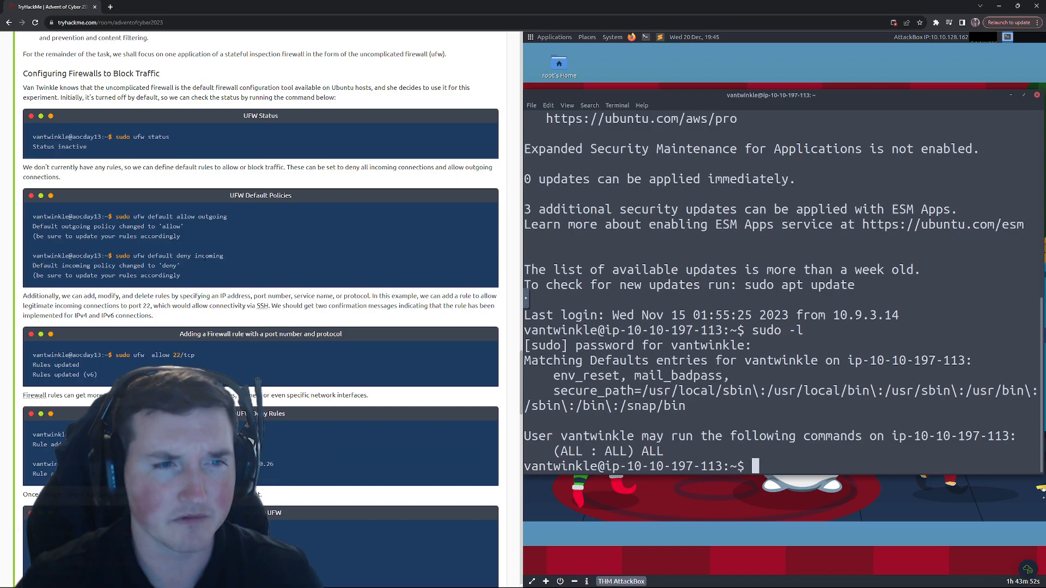
scroll("down", 3)
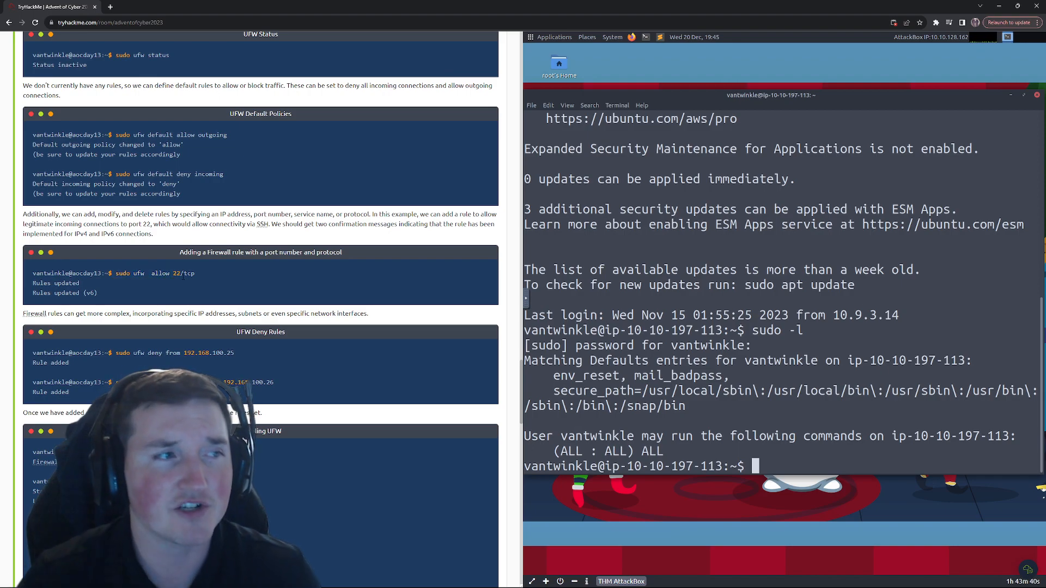
scroll("down", 3)
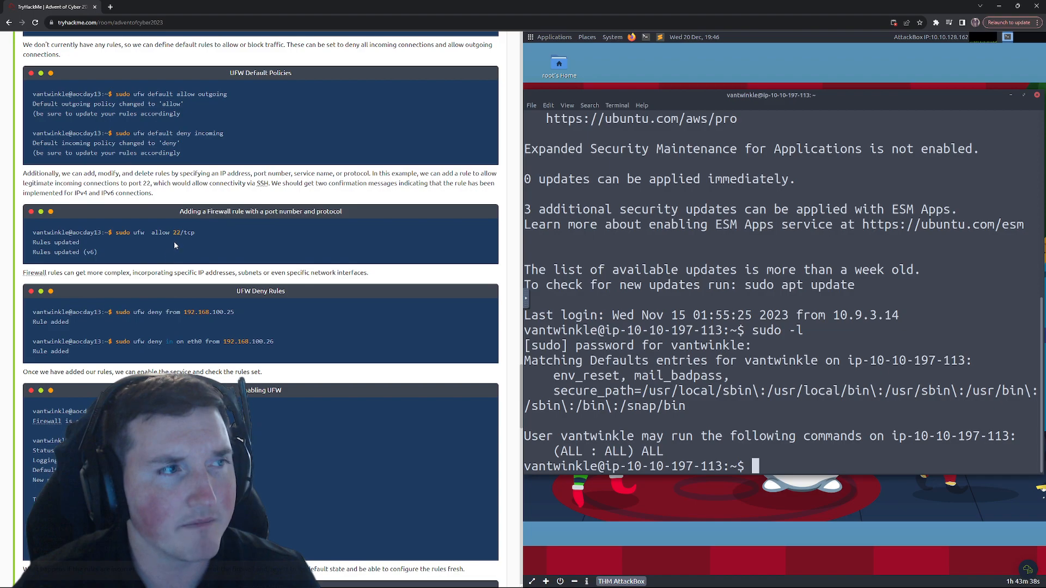
scroll("down", 3)
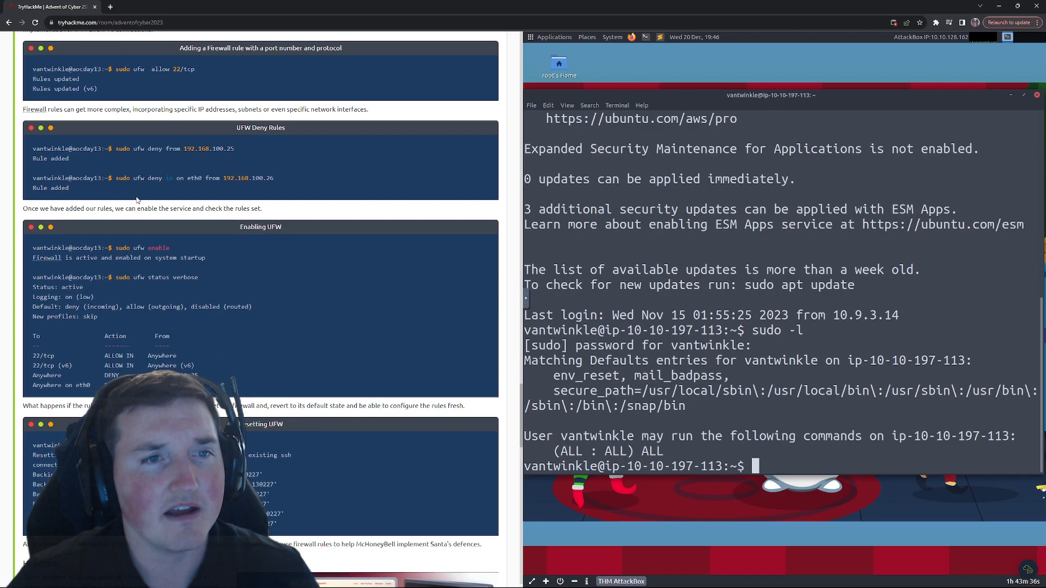
double_click(122, 148)
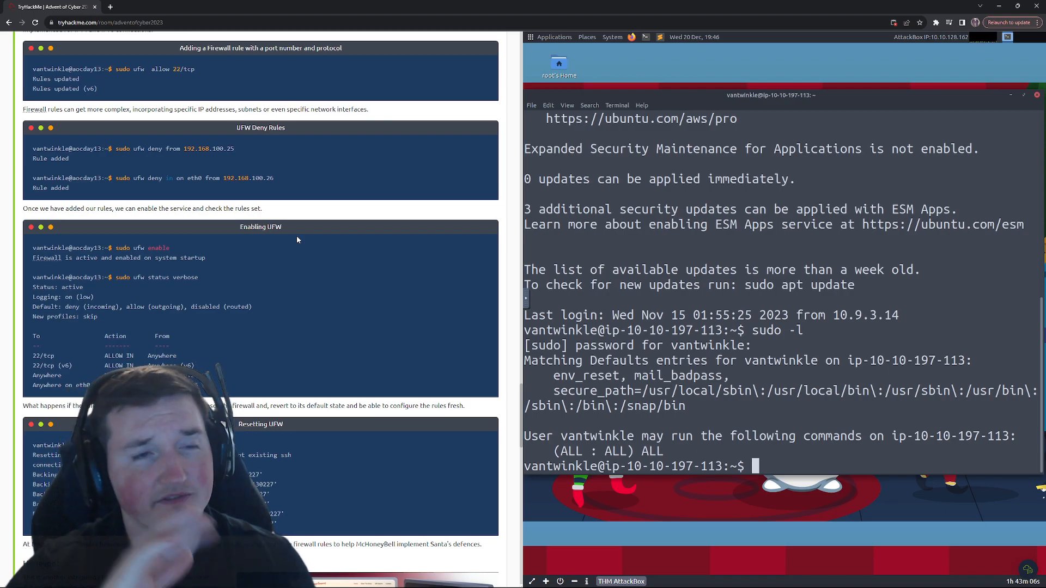
scroll("down", 3)
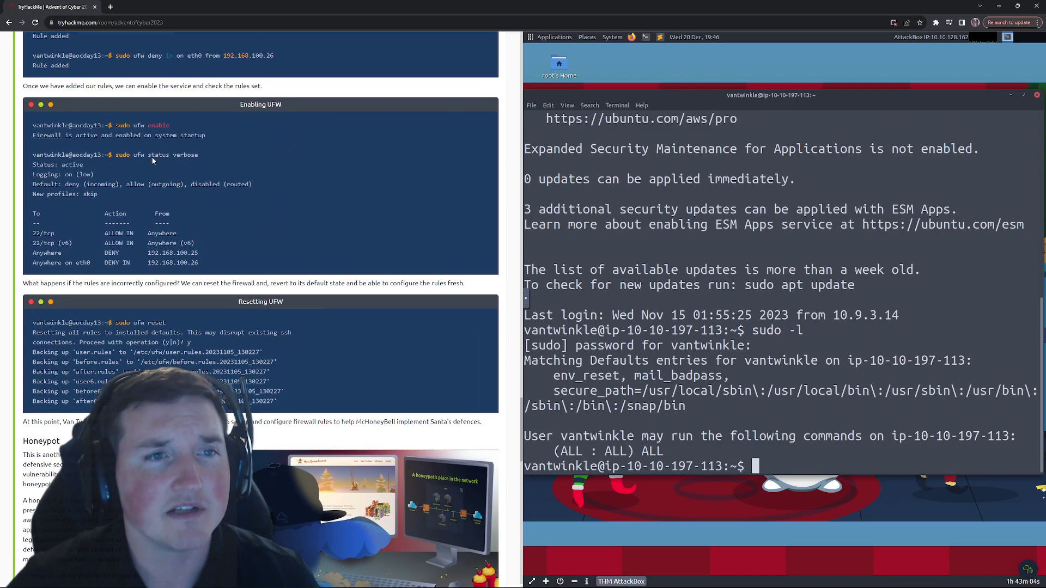
left_click_drag(115, 125, 169, 125)
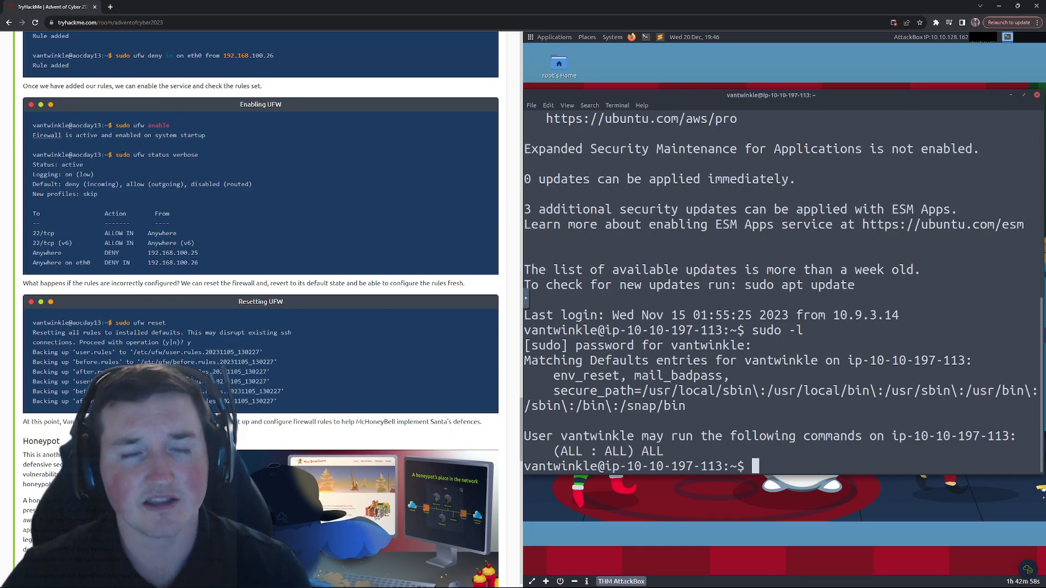
scroll("down", 3)
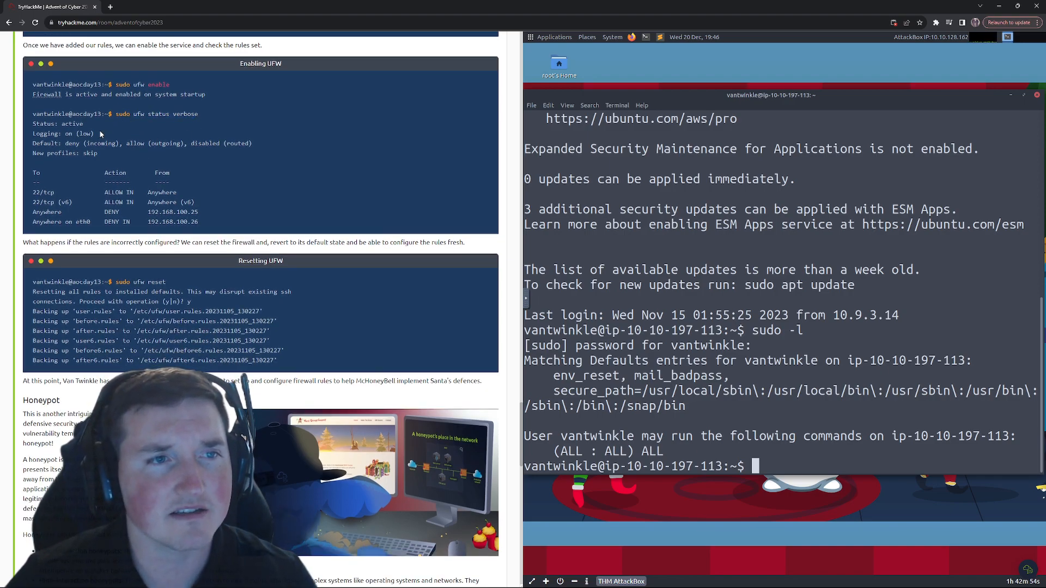
scroll("down", 3)
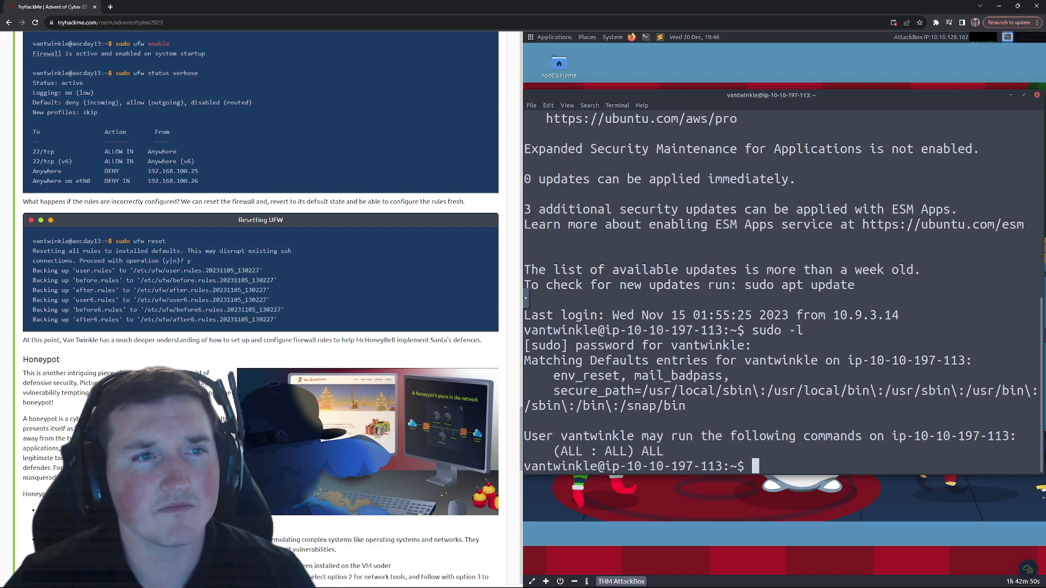
scroll("down", 3)
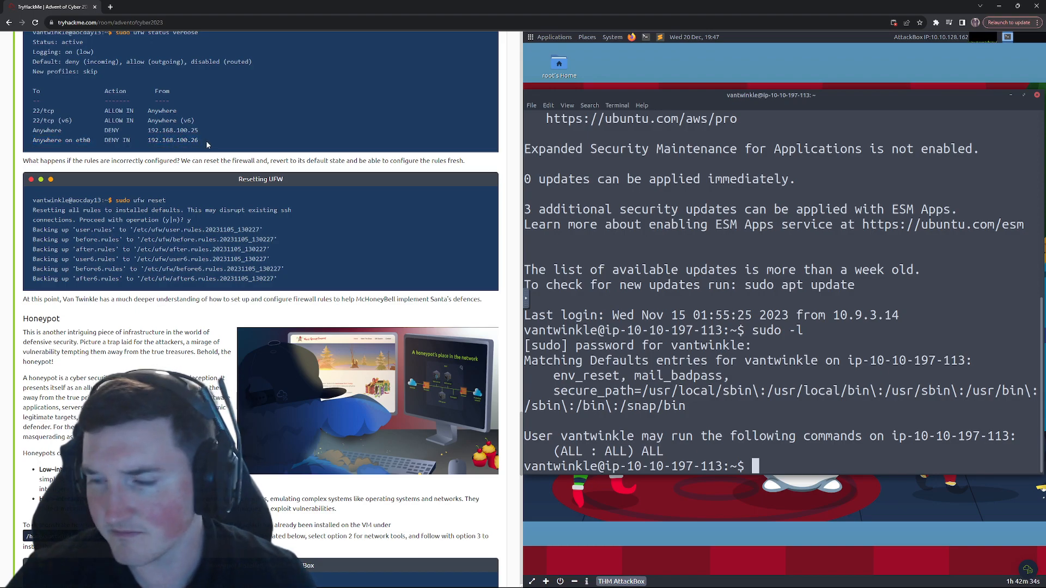
scroll("down", 3)
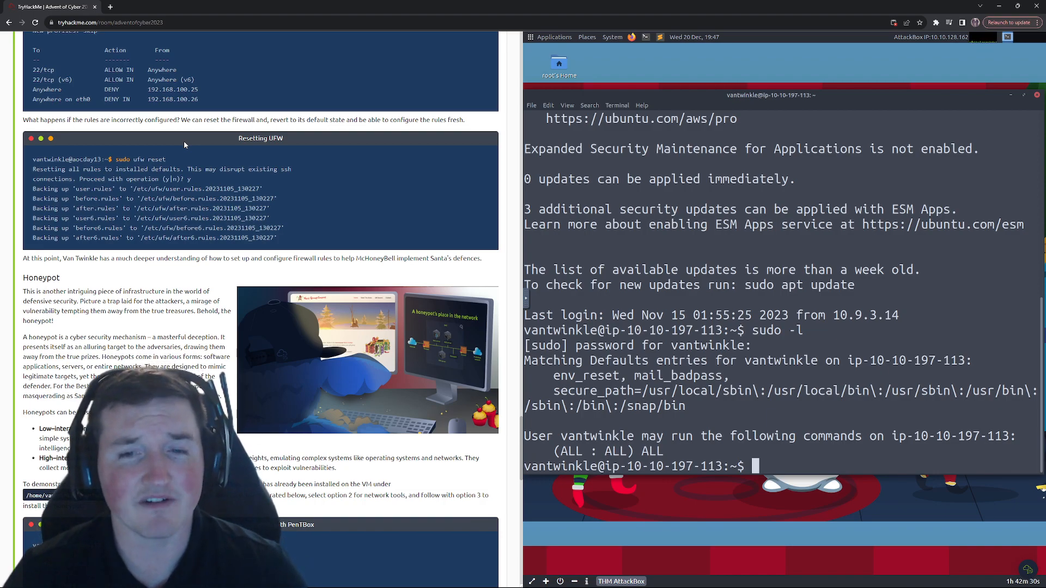
scroll("down", 3)
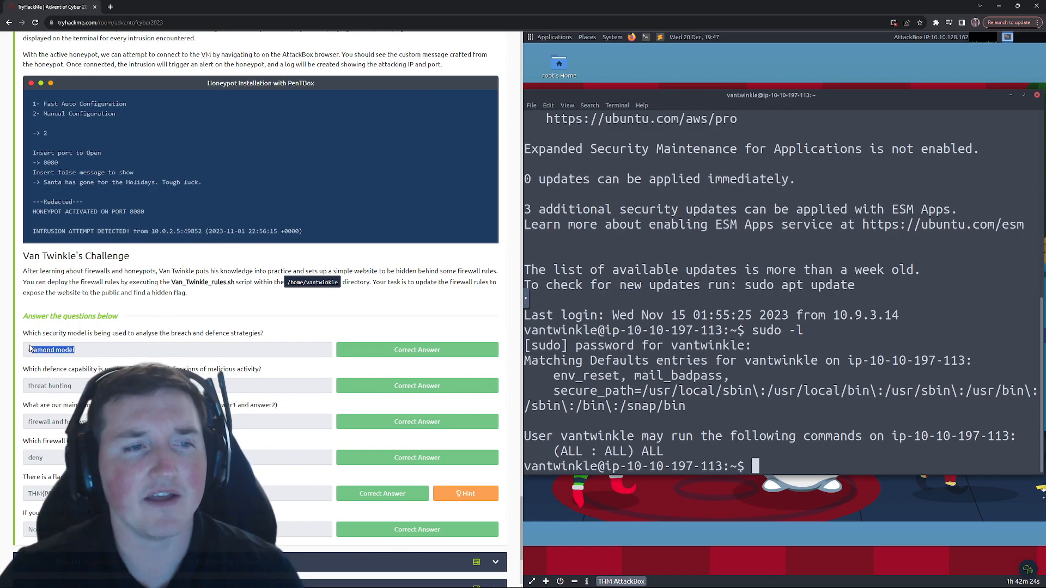
left_click_drag(26, 370, 113, 370)
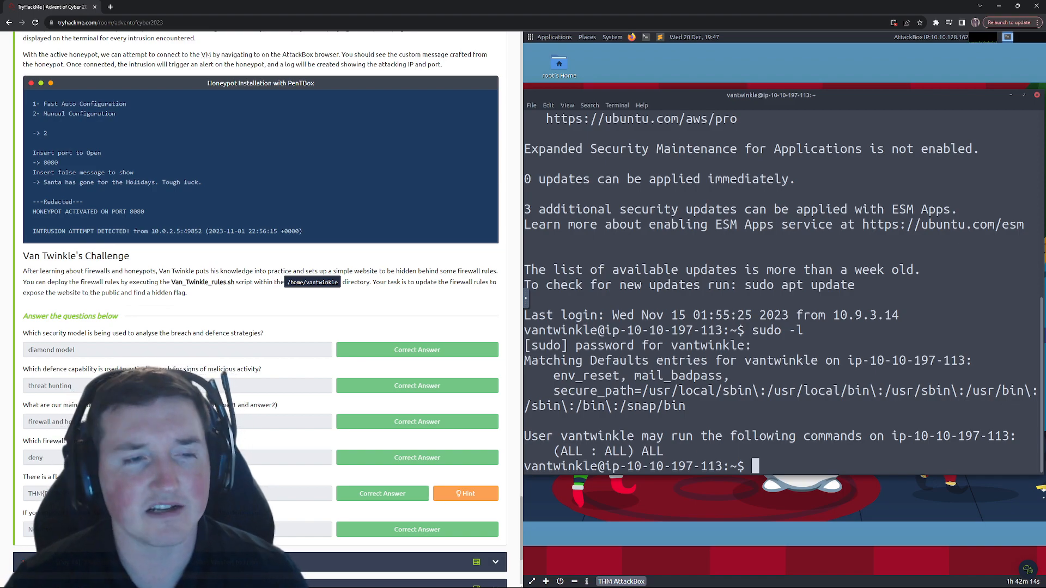
scroll("down", 3)
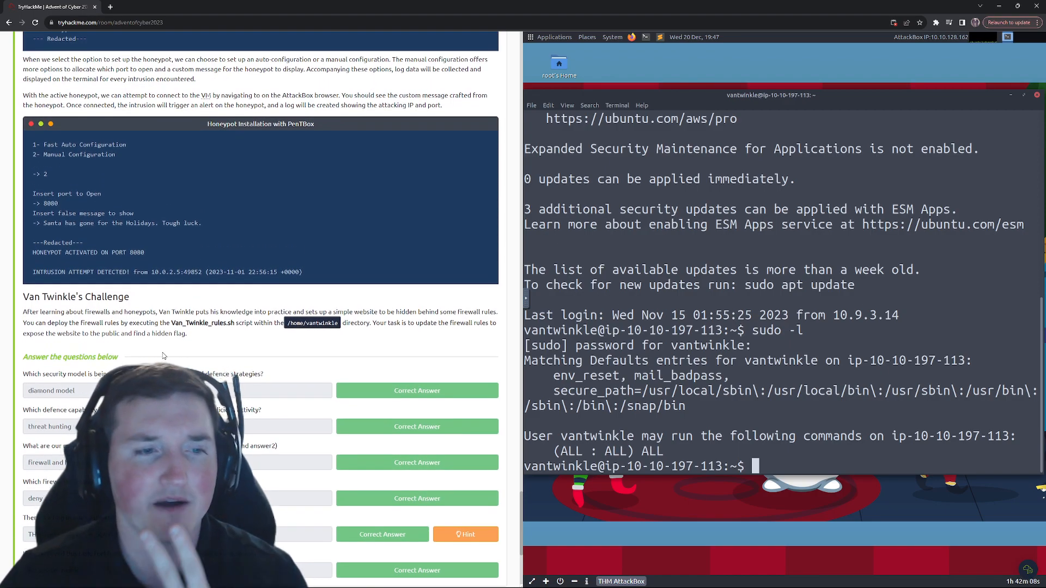
scroll("down", 3)
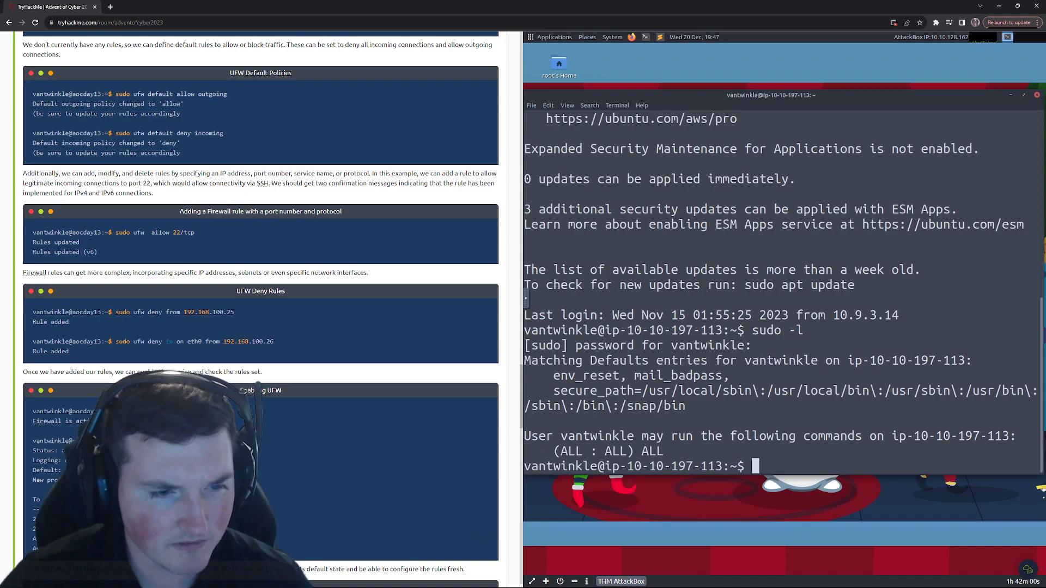
scroll("down", 3)
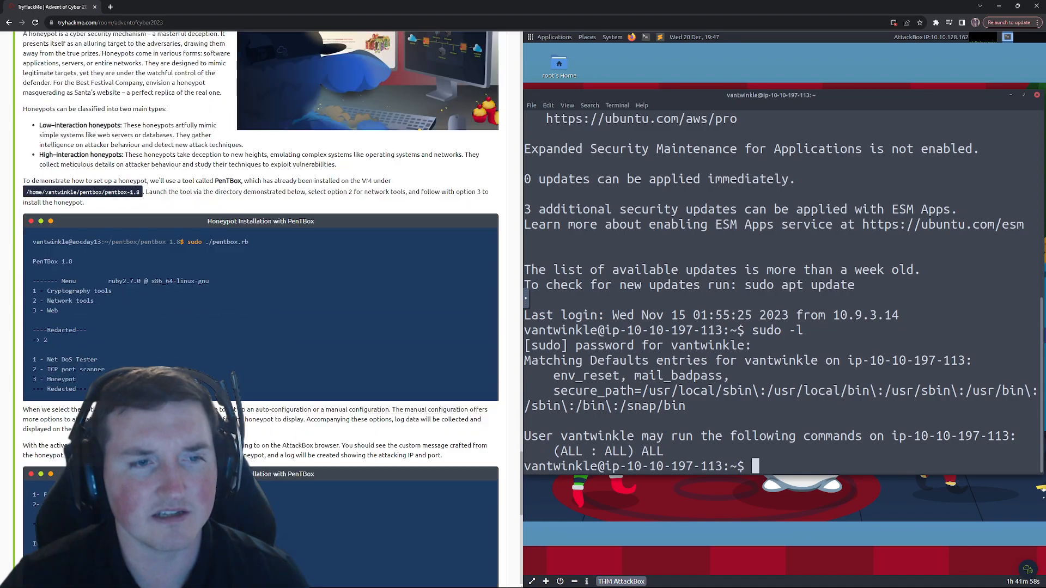
scroll("down", 3)
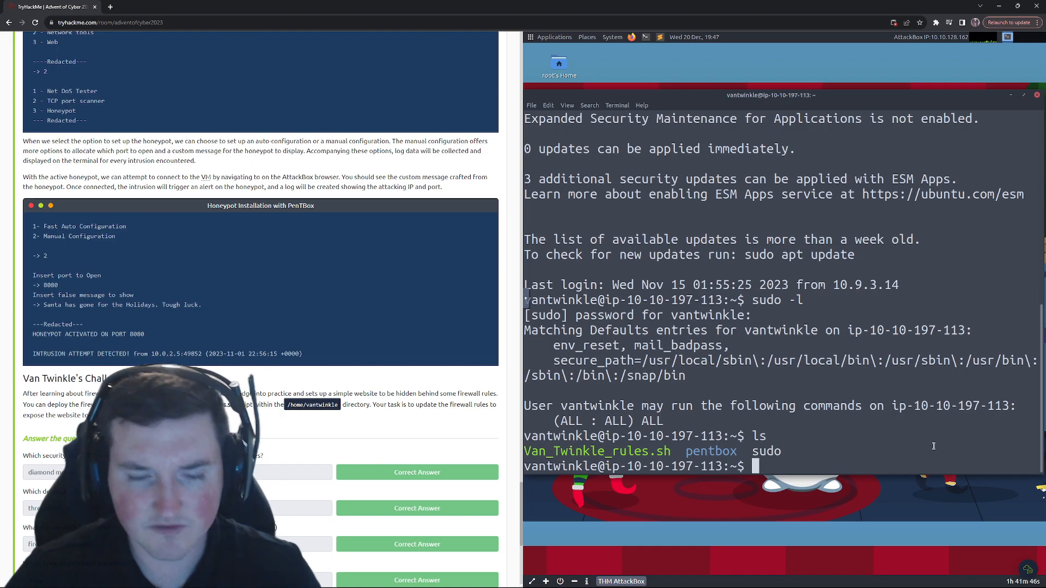
View Van_Twinkle_rules.sh with cat, then open it in nano as root to edit the ufw rules
type("cat Van_Twinkle_rules.sh")
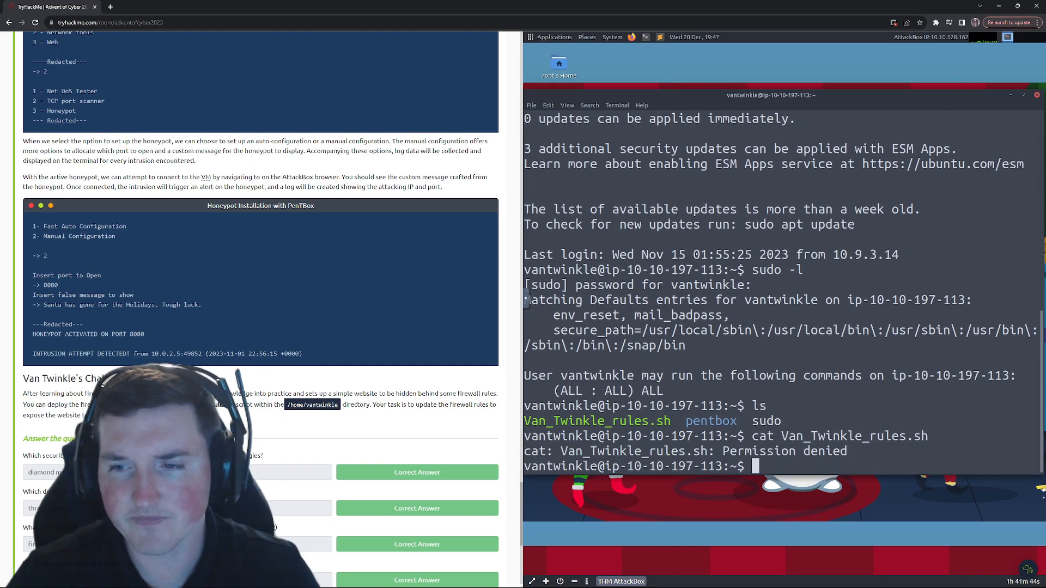
type("sudo")
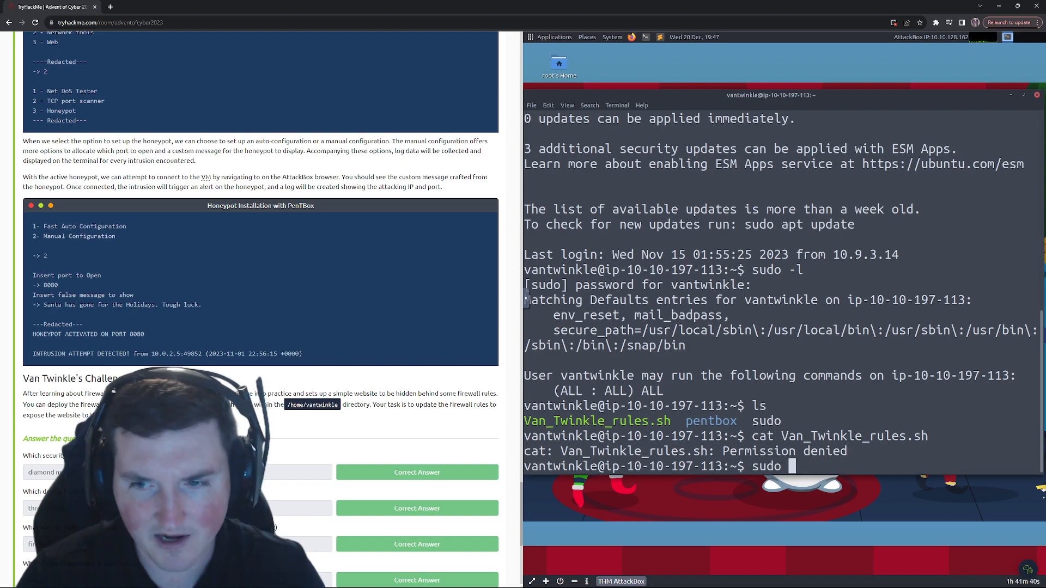
type("nano Van_Twinkle_rules.sh")
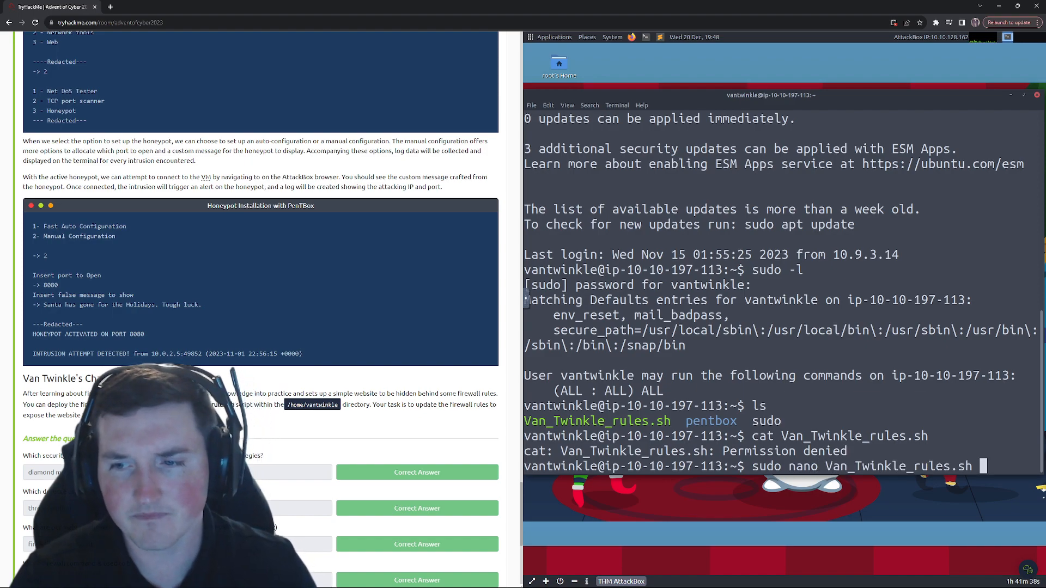
key("Return")
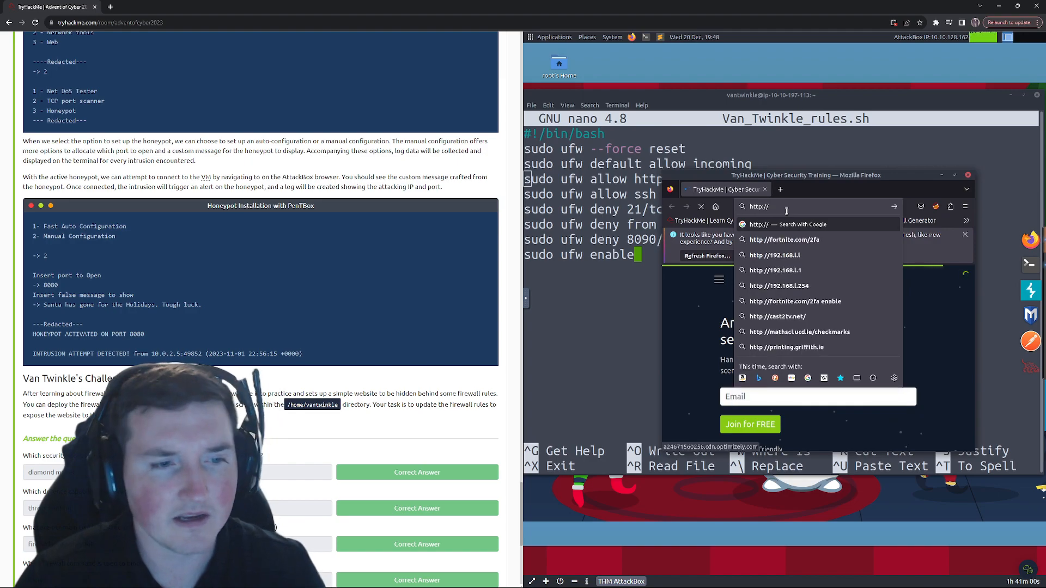
Edit a value to 10 in the rules script and leave nano back to the shell prompt
scroll("down", 3)
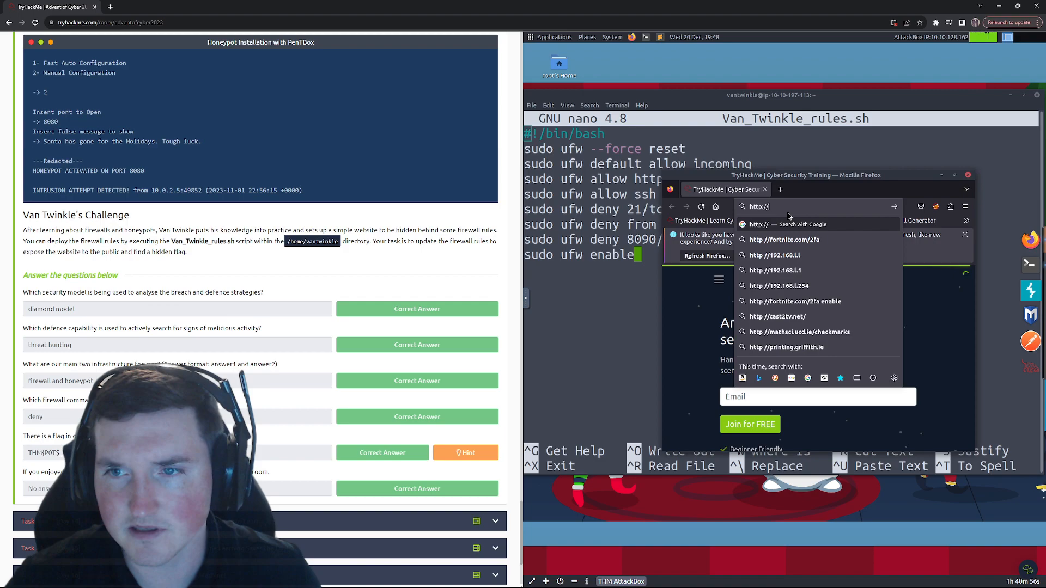
type("10")
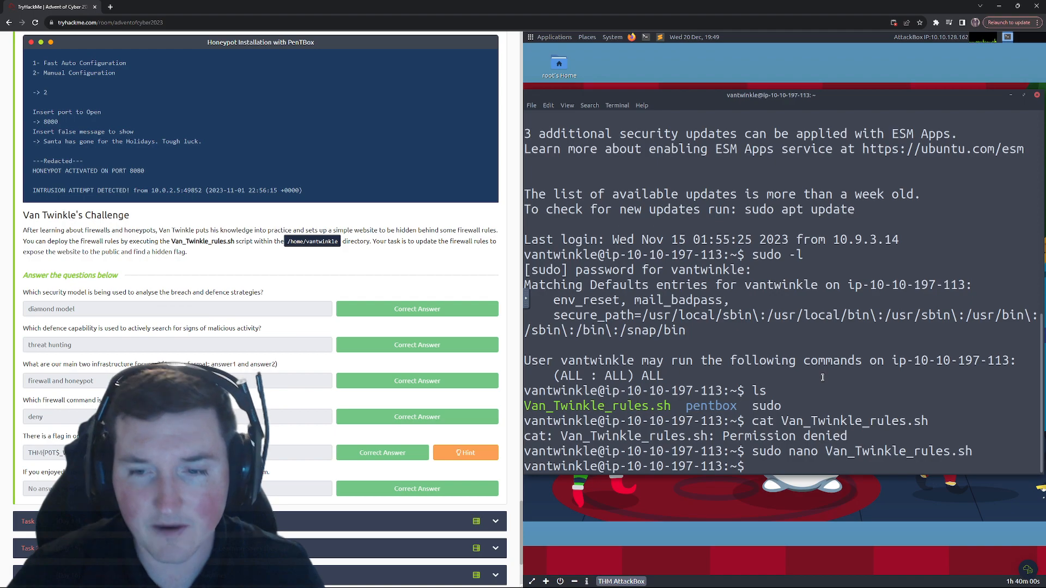
Run sudo ./Van_Twinkle_rules.sh and answer y to enable the firewall
type("sudo")
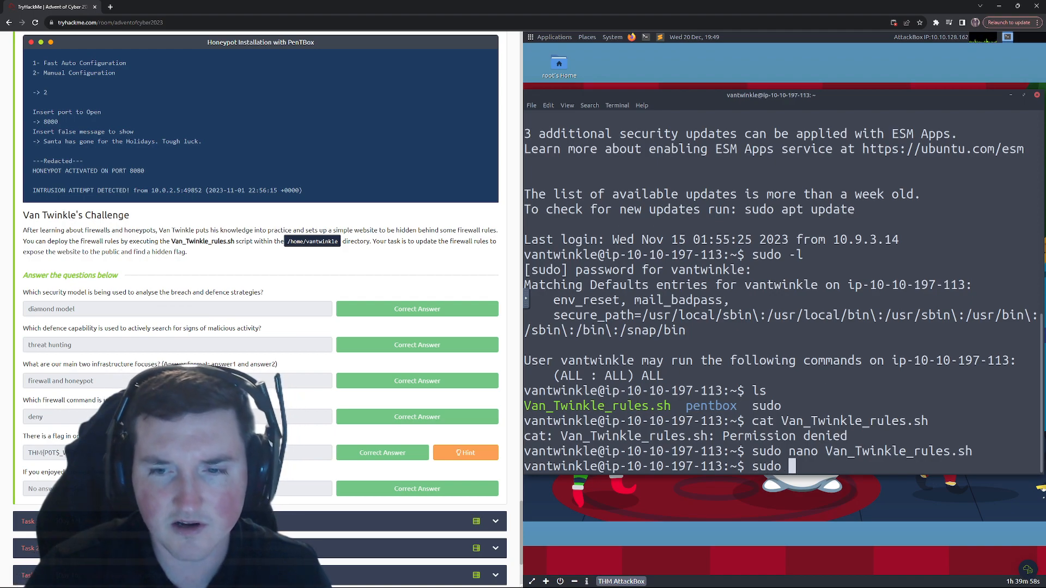
type("./V")
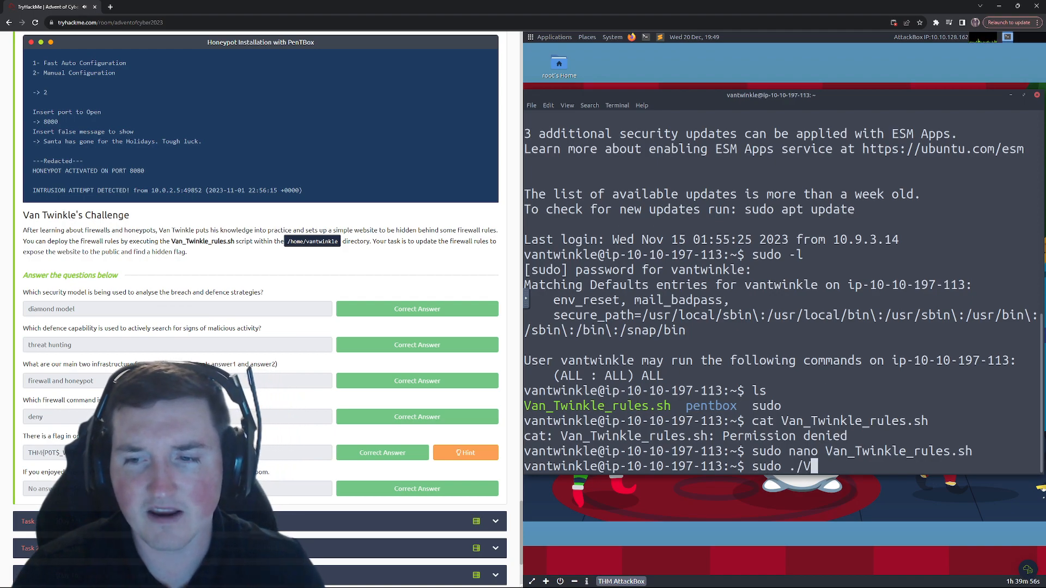
type("an_Twinkle_rules.sh")
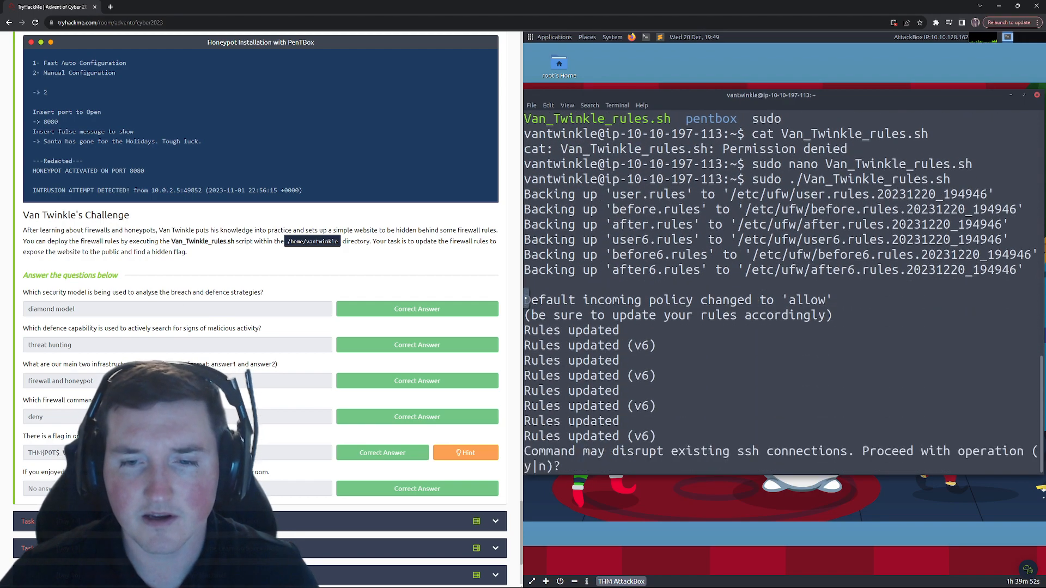
type("y")
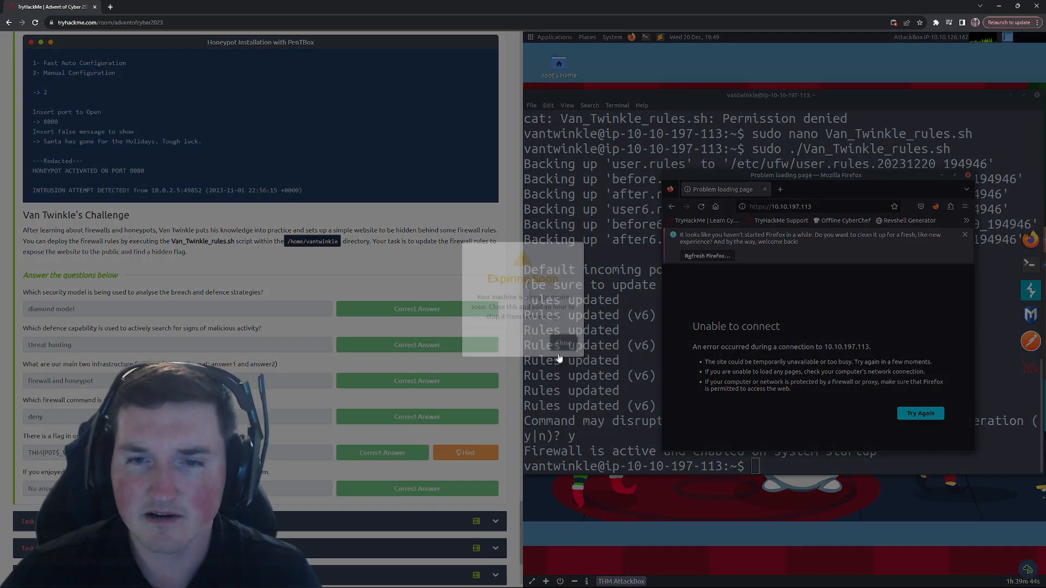
Load the Best Festival Company site on port 8090 in Firefox and maximise the window
left_click(779, 207)
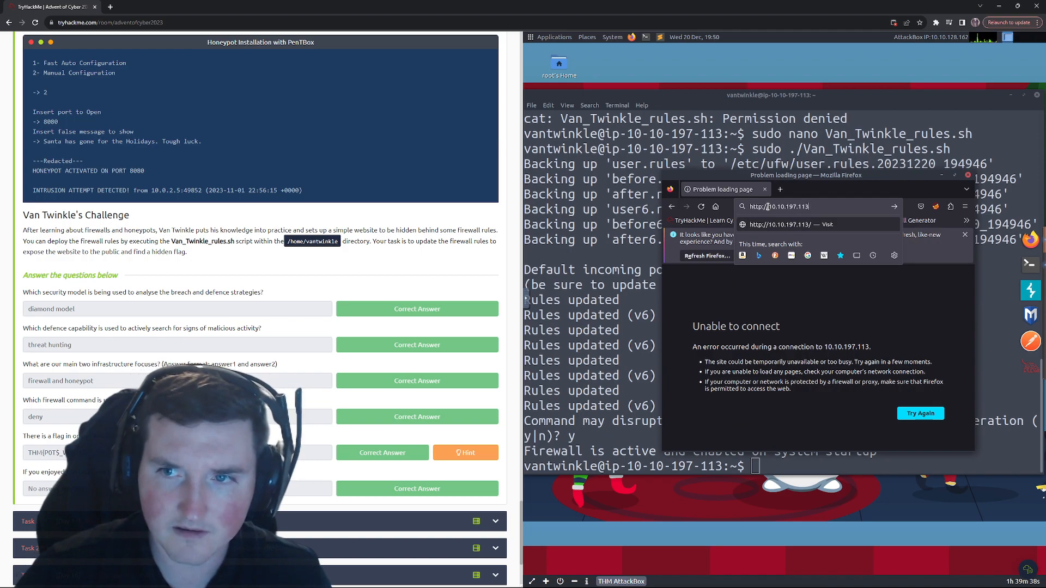
type(":8090")
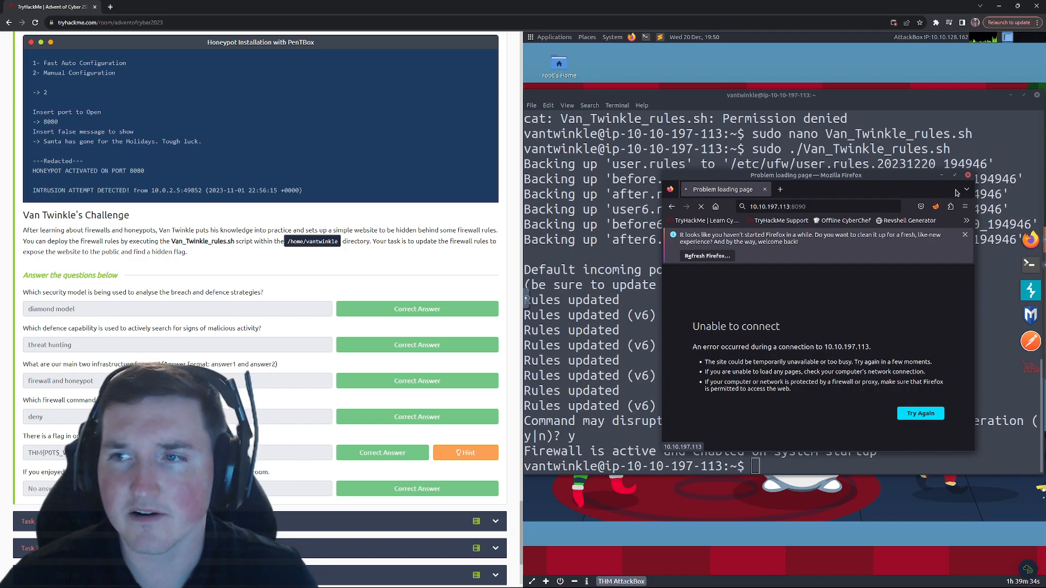
left_click(920, 413)
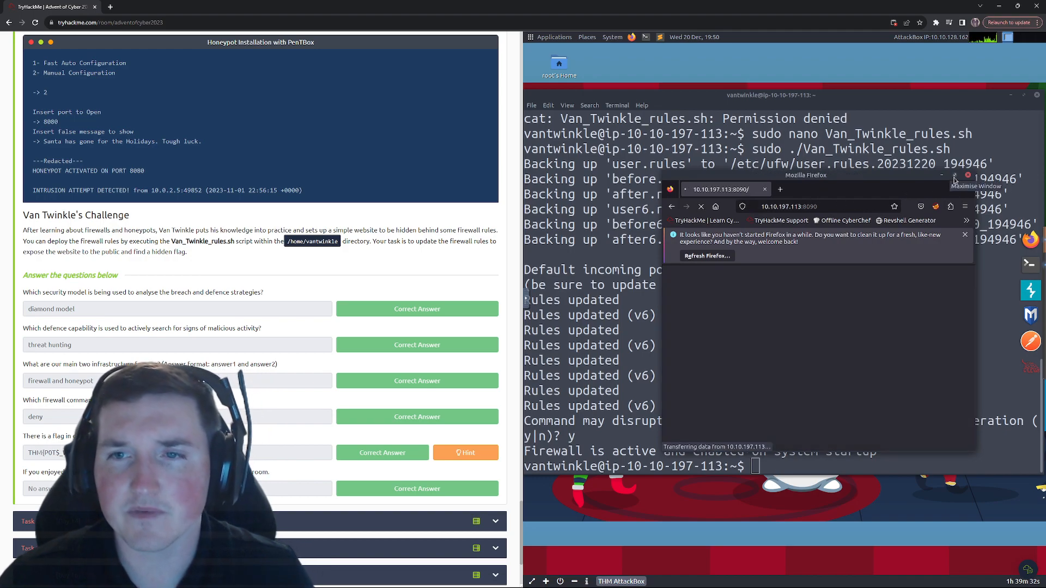
left_click(956, 179)
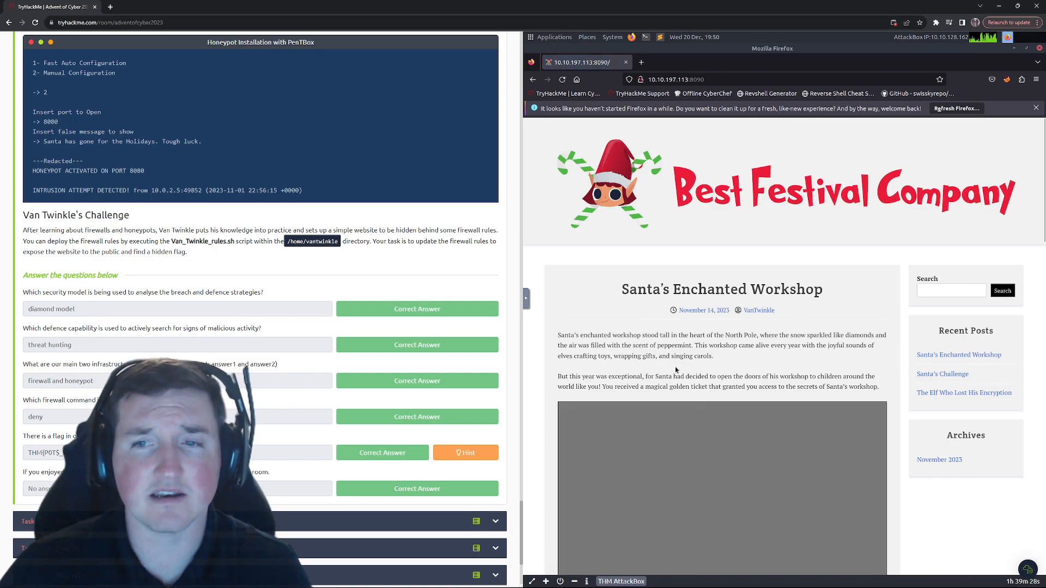
scroll("down", 3)
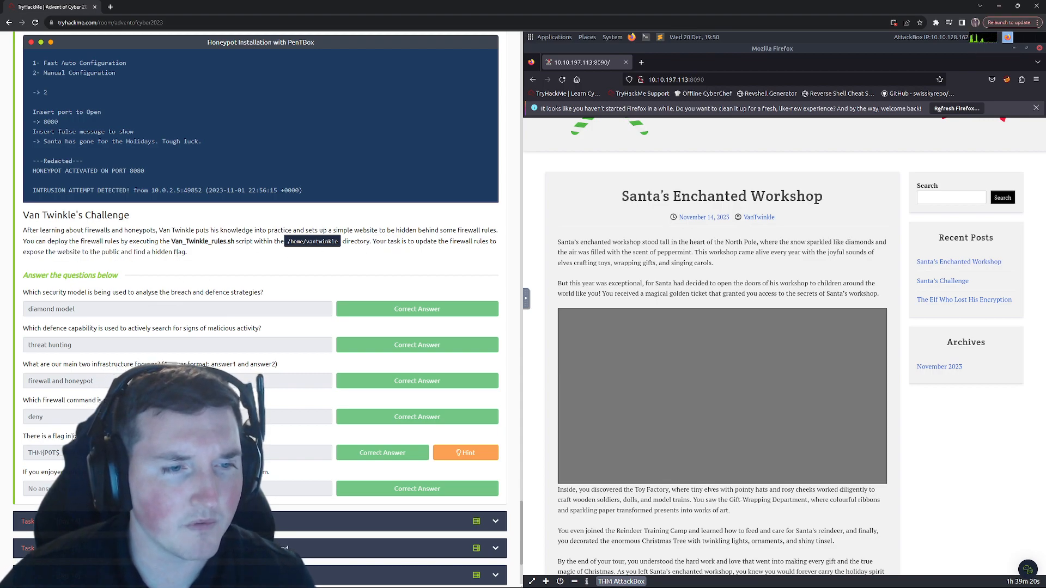
left_click(465, 452)
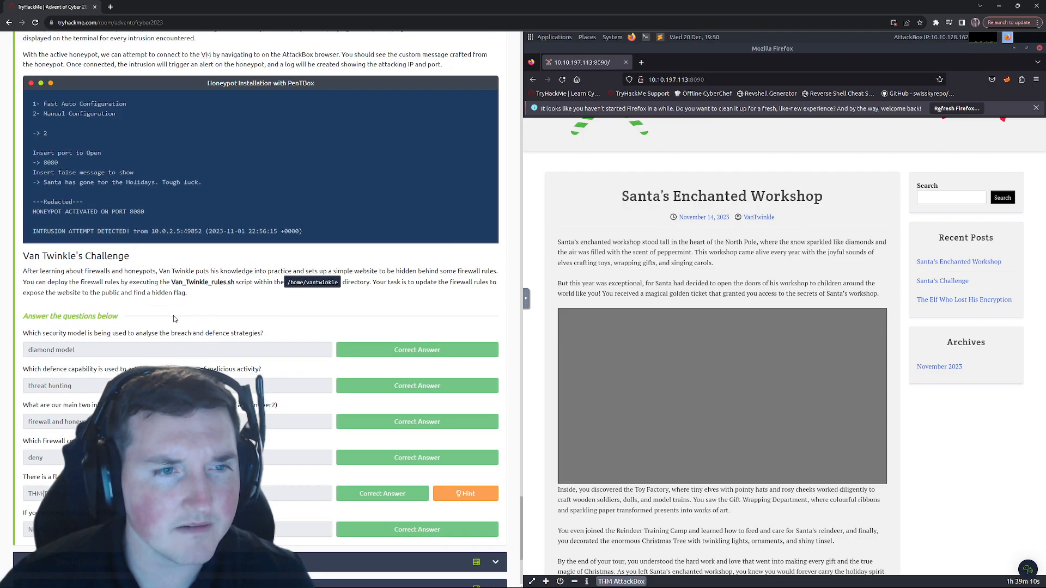
scroll("down", 3)
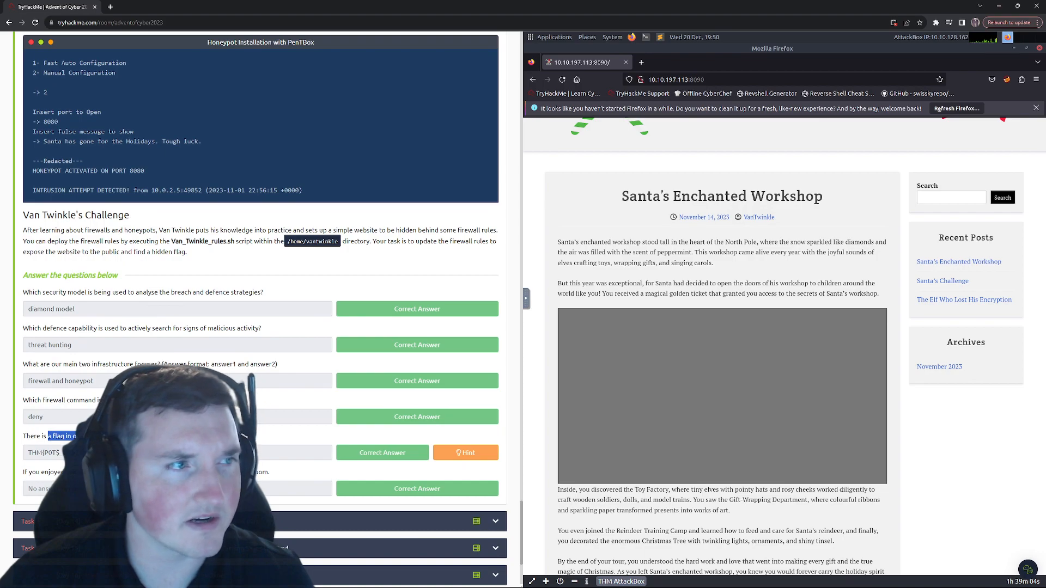
scroll("down", 3)
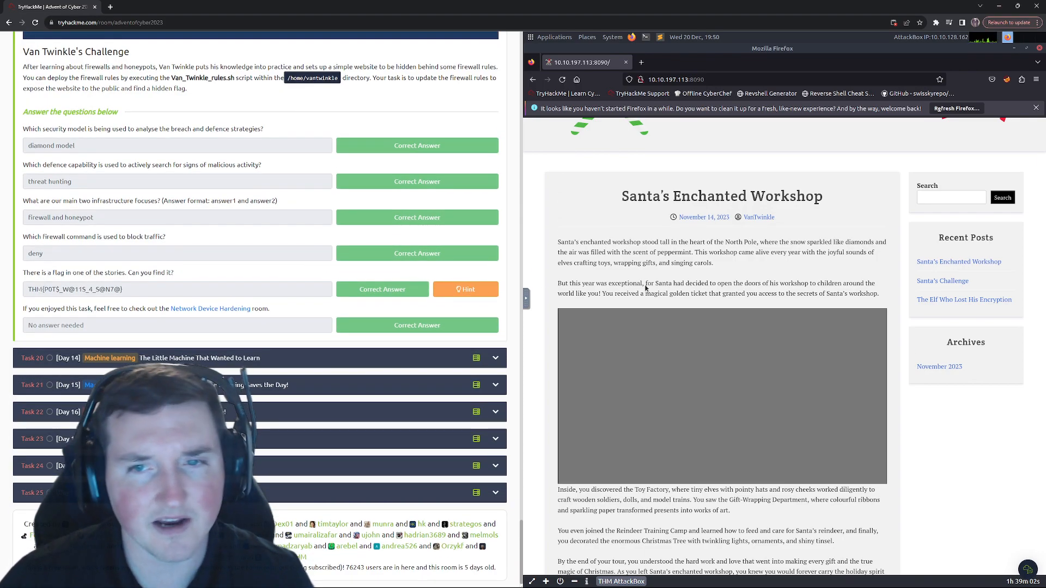
scroll("down", 3)
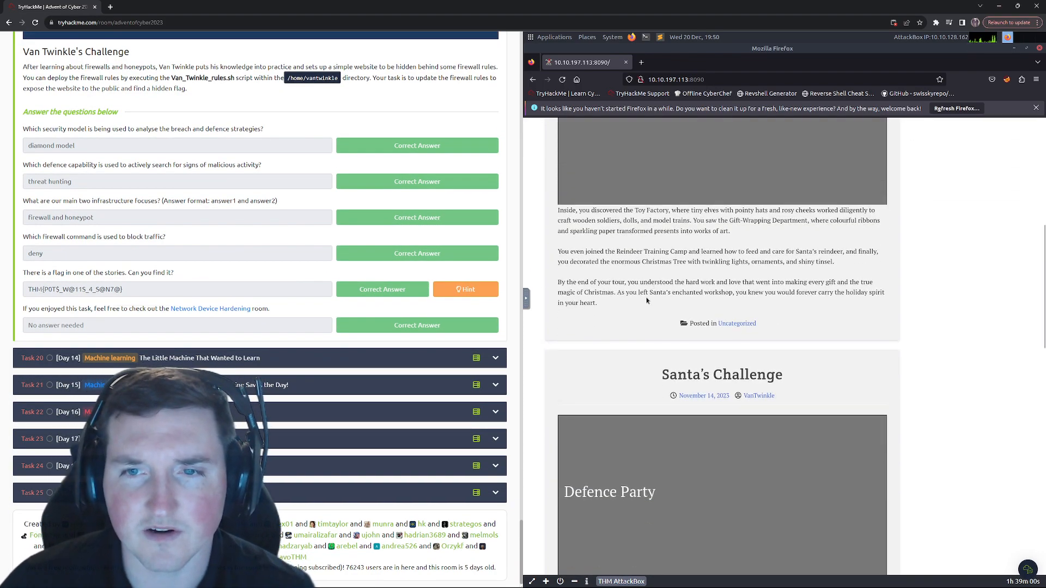
scroll("down", 3)
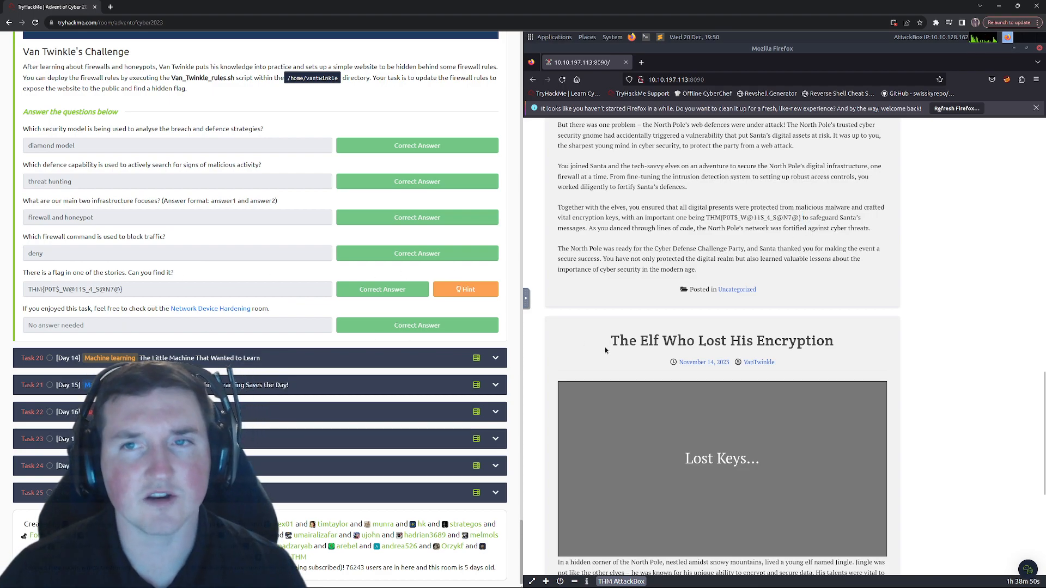
Scroll the task page down to the honeypot introduction
scroll("down", 3)
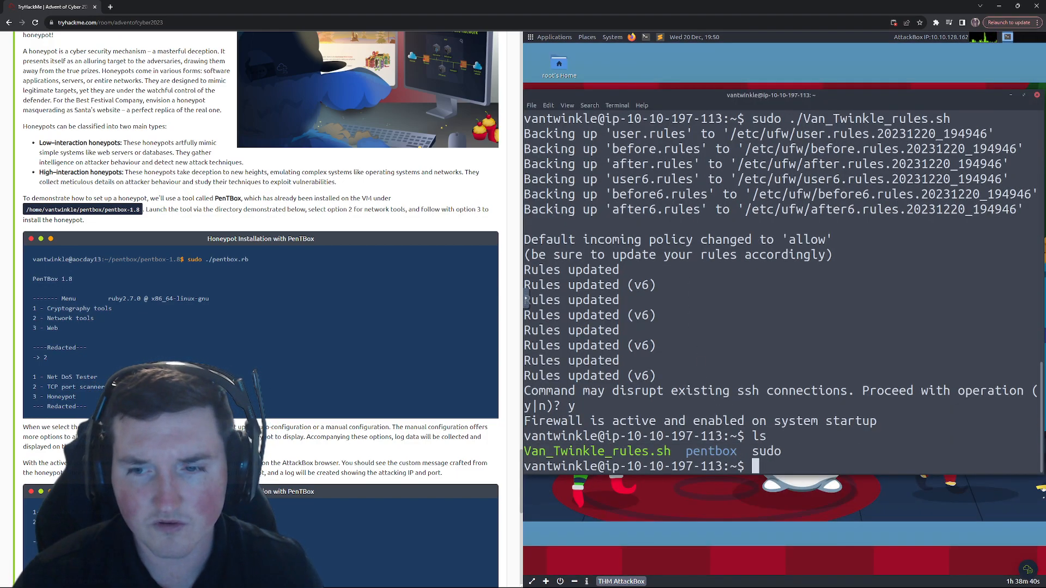
Change into pentbox/pentbox-1.8 and launch ./pentbox.rb to show the PenTBox menu
type("cd")
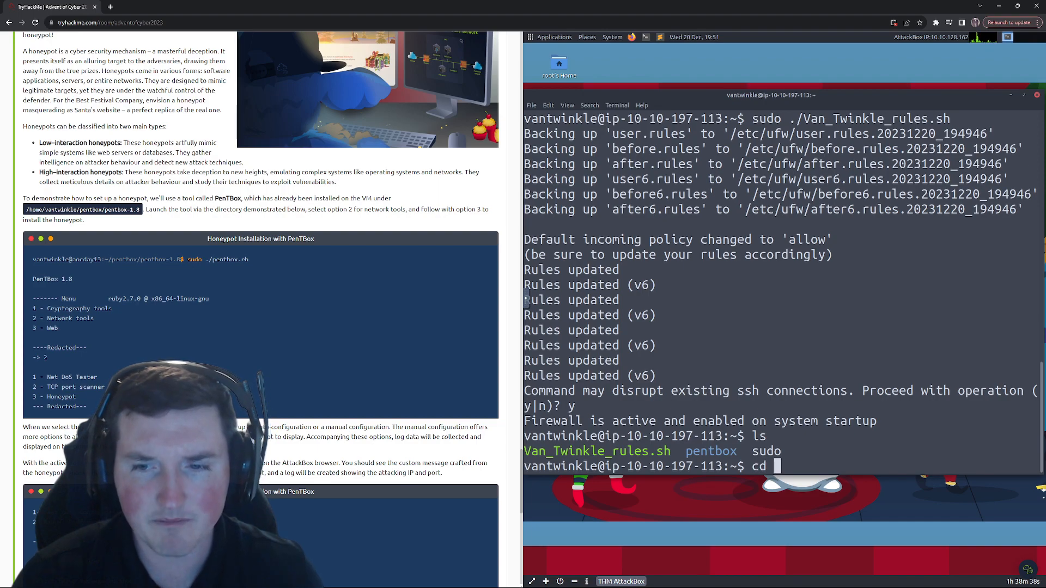
type("pentbox/")
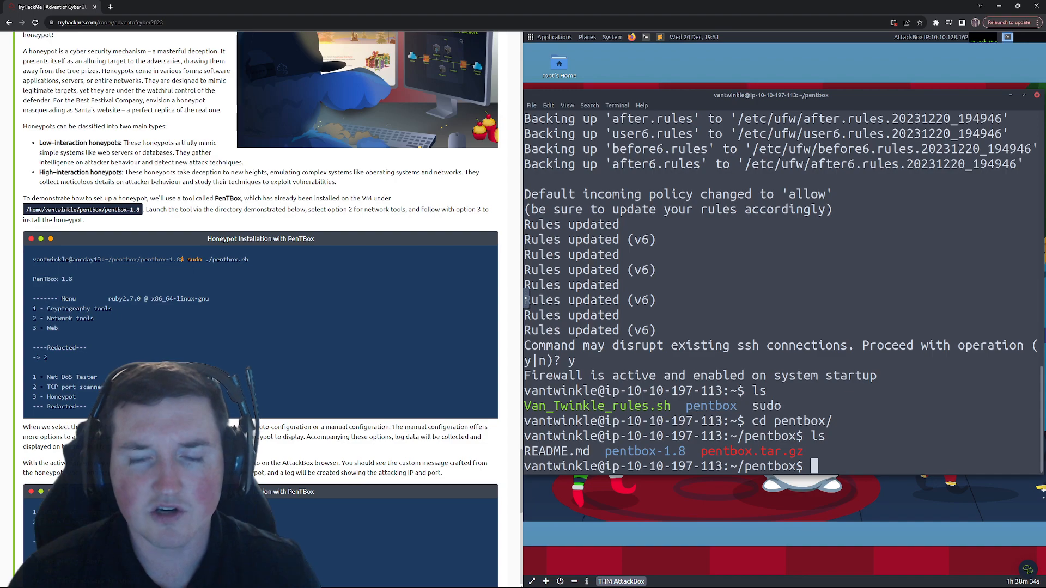
type("cd")
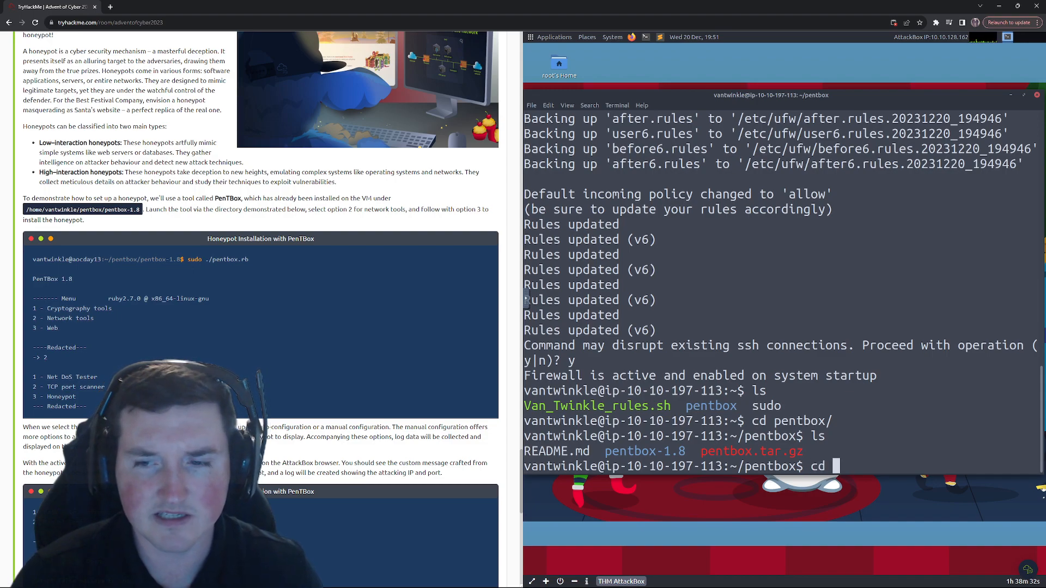
type("pentbox-1.8/")
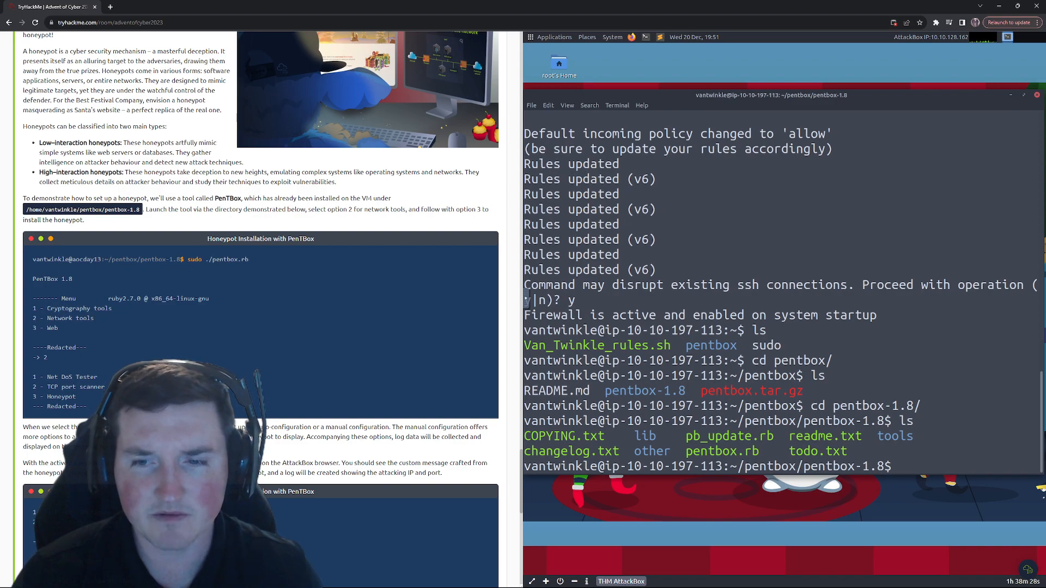
type(".p")
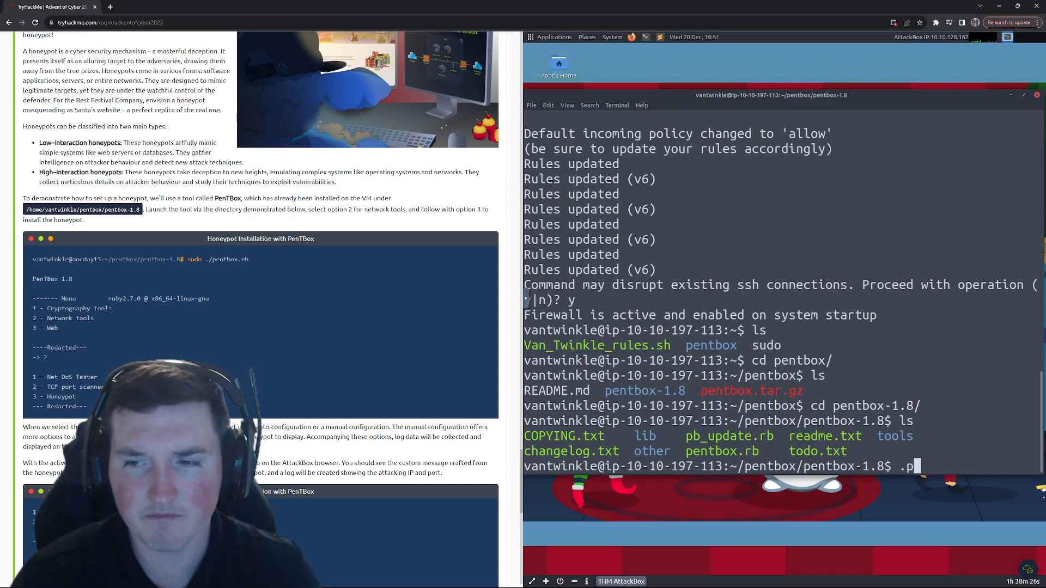
type("ent")
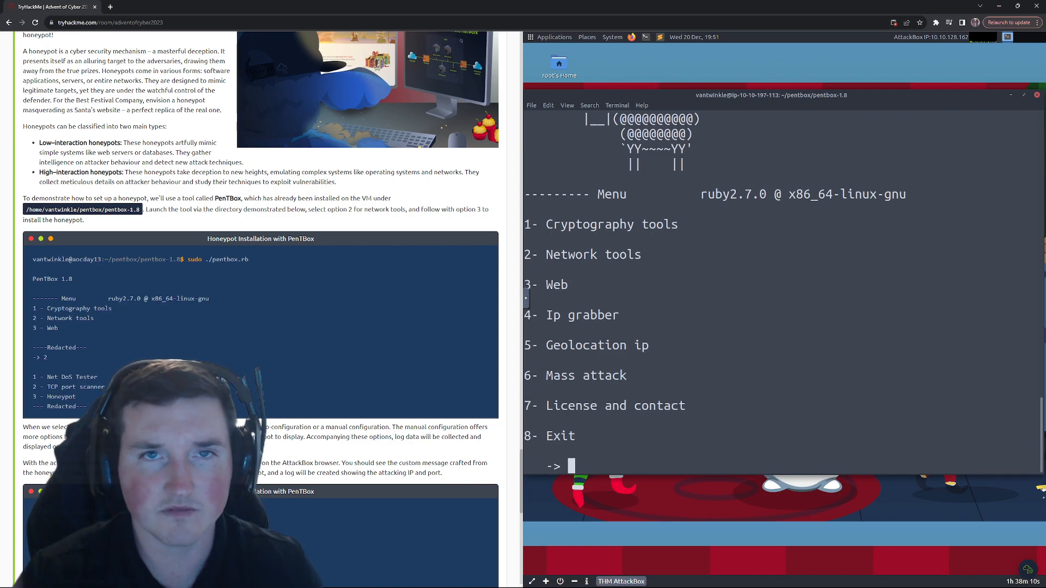
Choose the honeypot with manual configuration on port 1234
type("2")
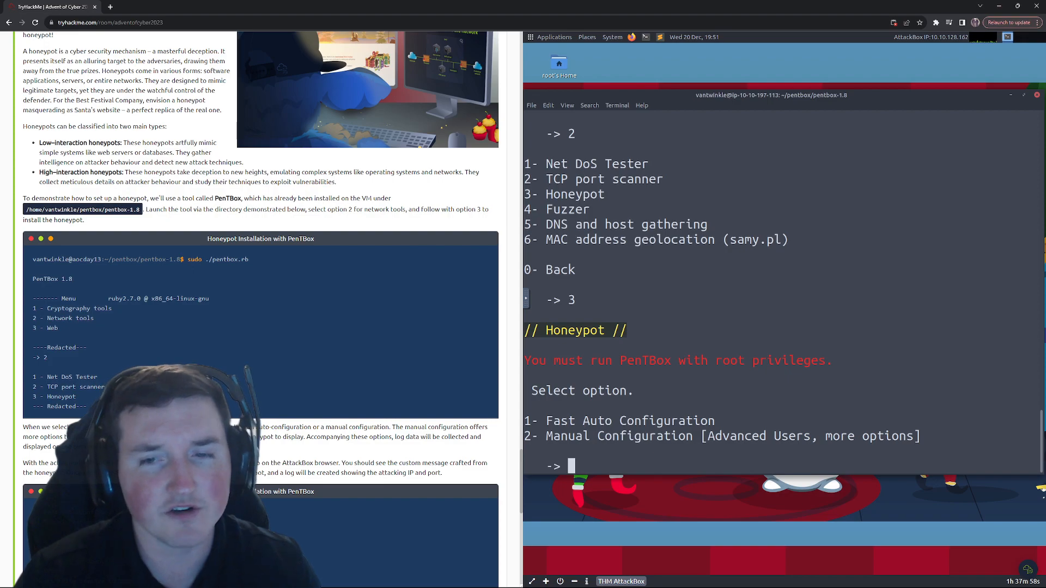
type("2")
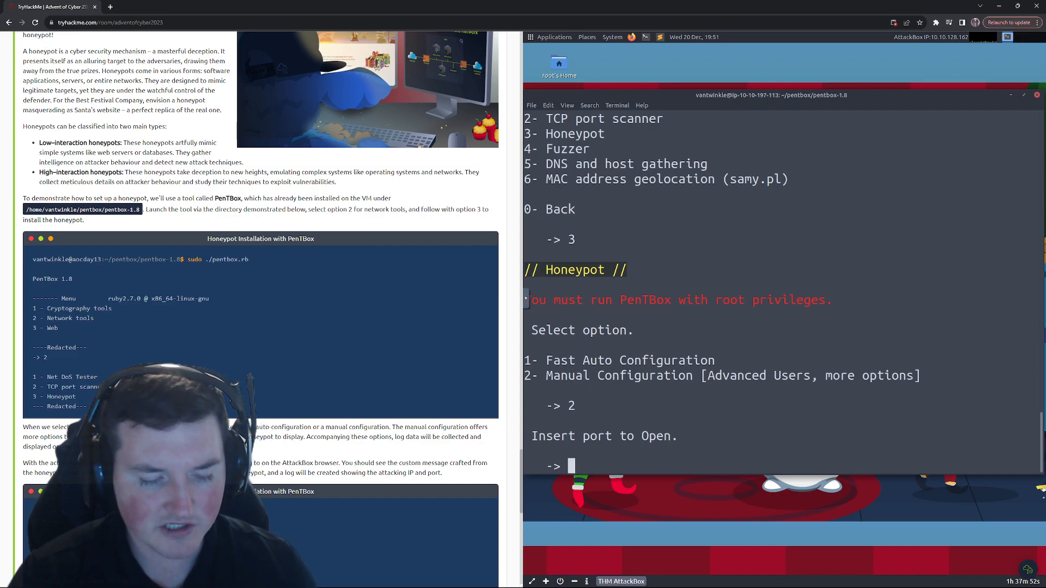
type("1234")
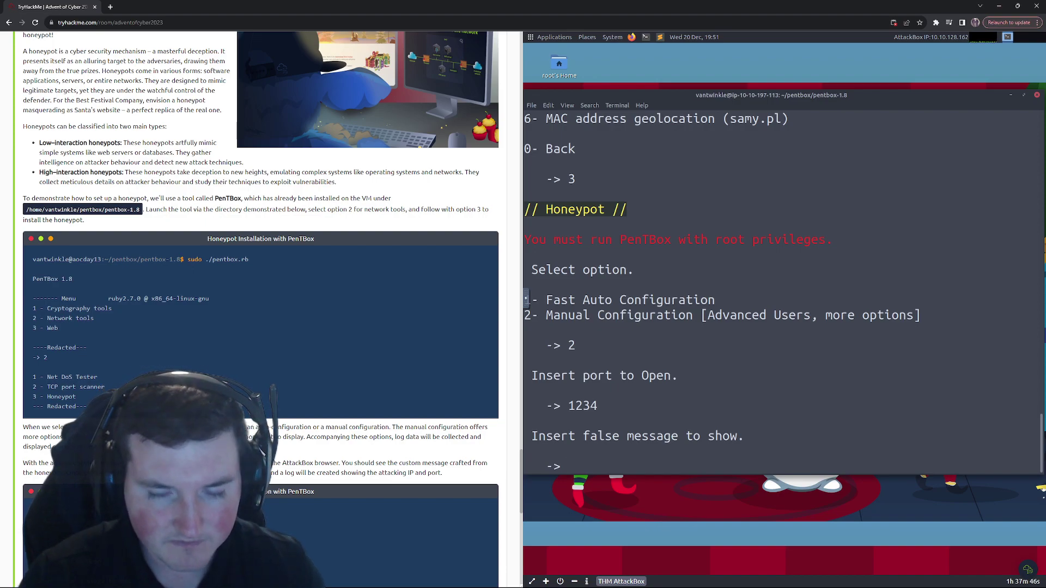
Set the false message 'YOU HAVE BEEN HACKED BY STUFFY', enable log saving and beep, and start the honeypot
type("YOU HAVE BEEN")
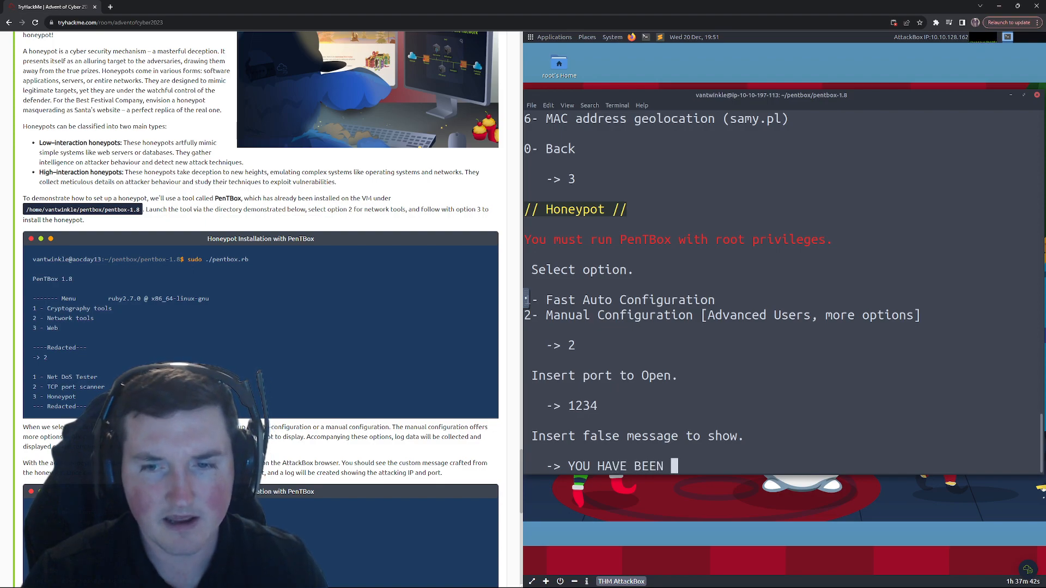
type("HACKED BY S")
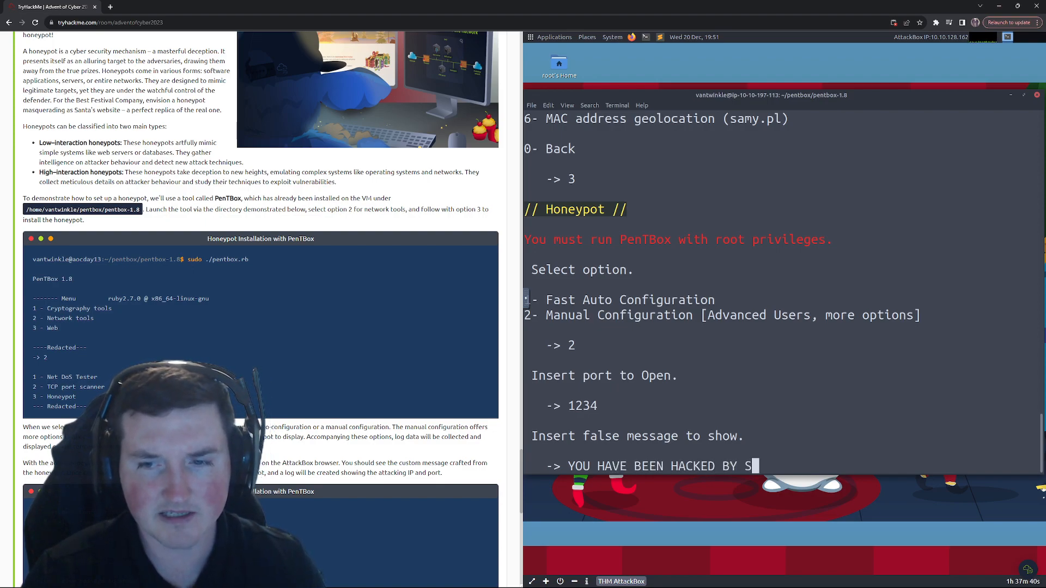
type("TUFFY!")
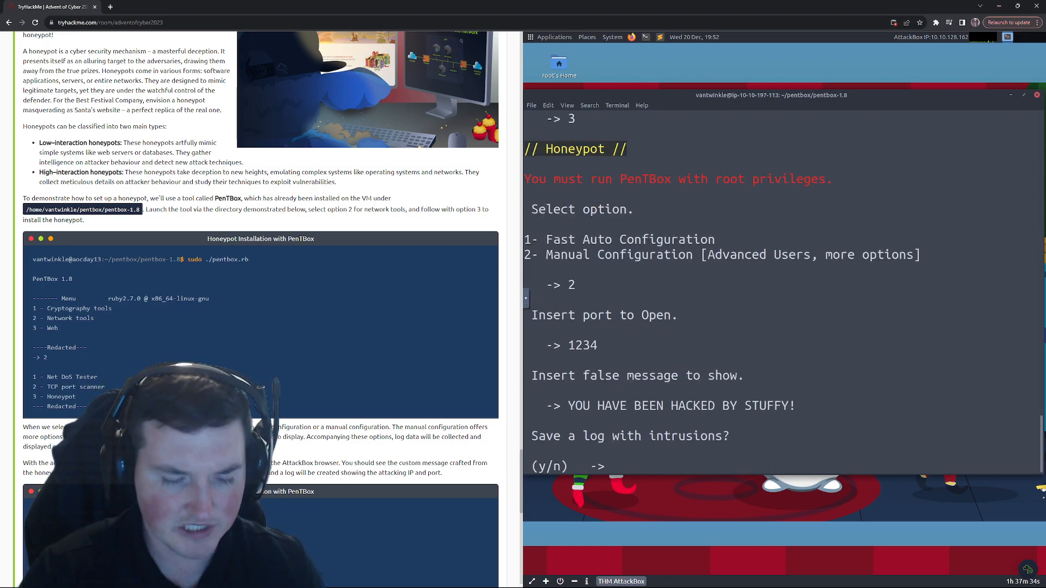
type("y")
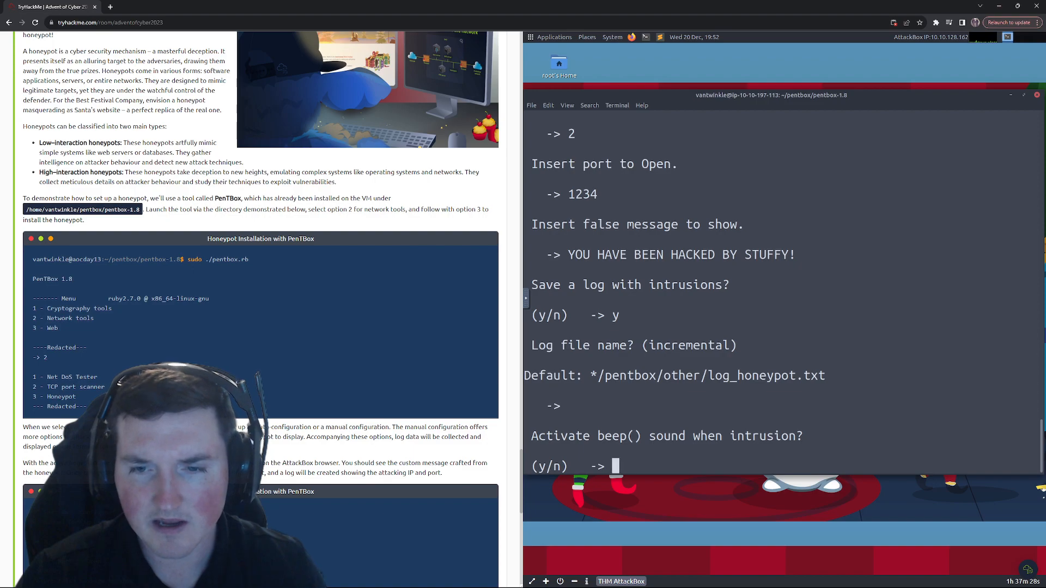
type("y")
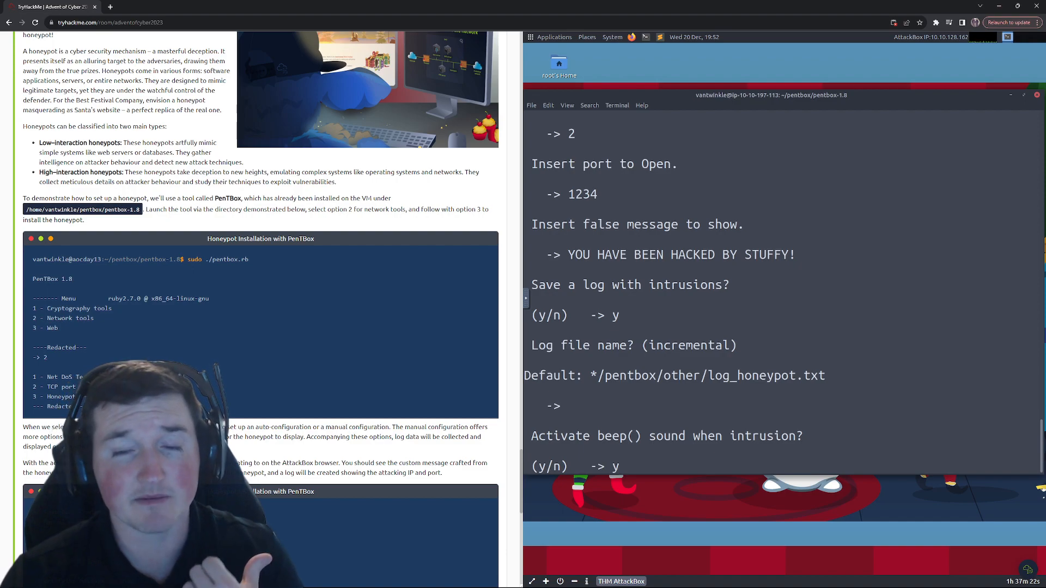
key("Return")
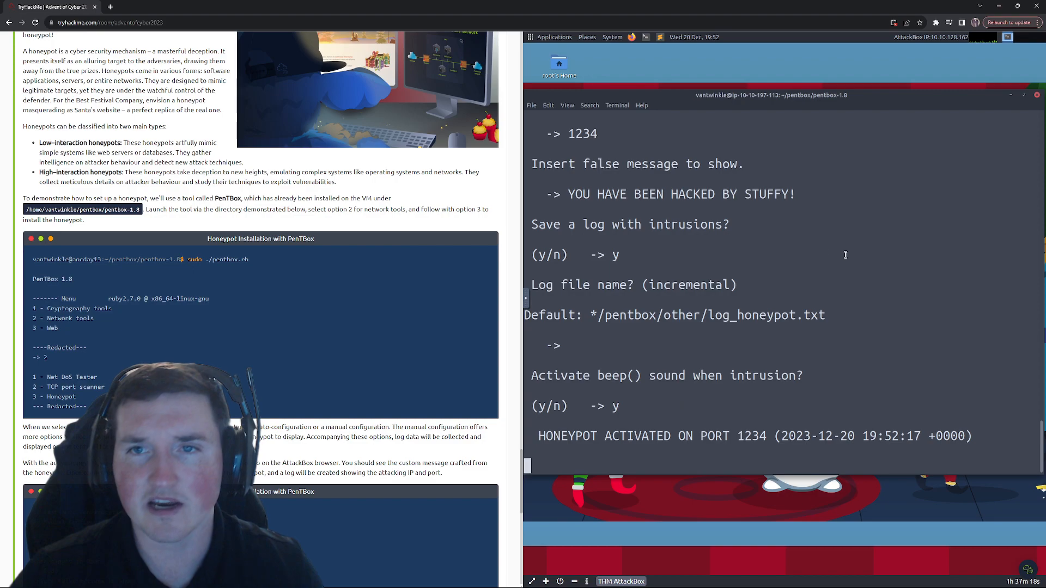
In a second terminal tab, telnet to 10.10.197.113 port 1234, send ls, and return to the honeypot session
left_click(530, 106)
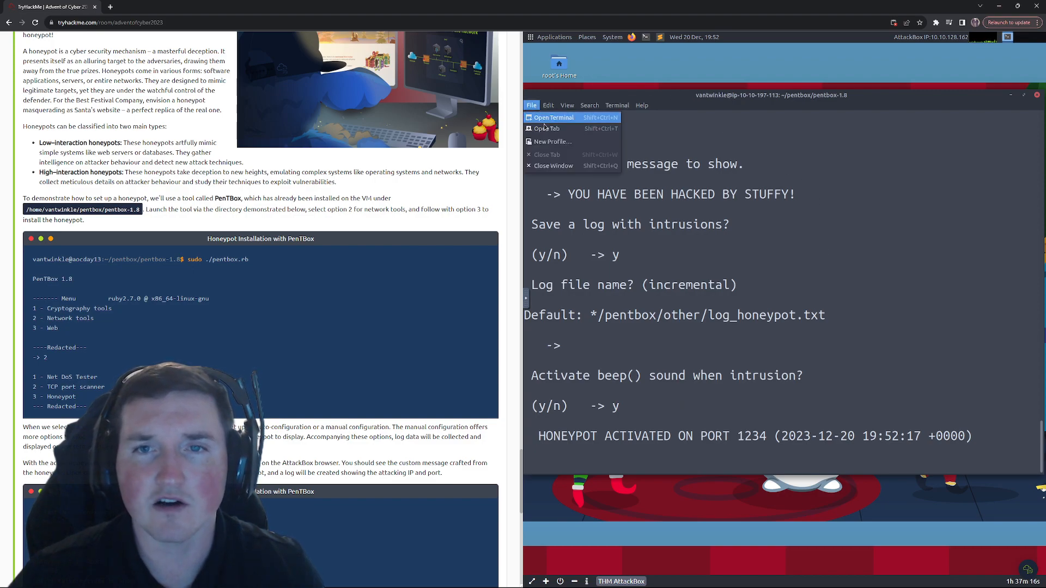
left_click(547, 128)
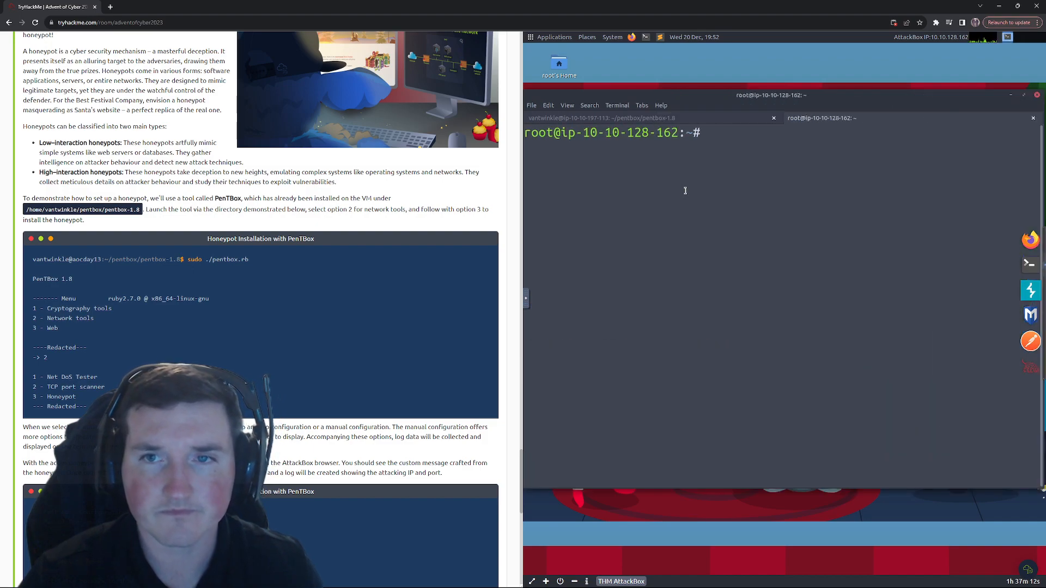
type("telnet")
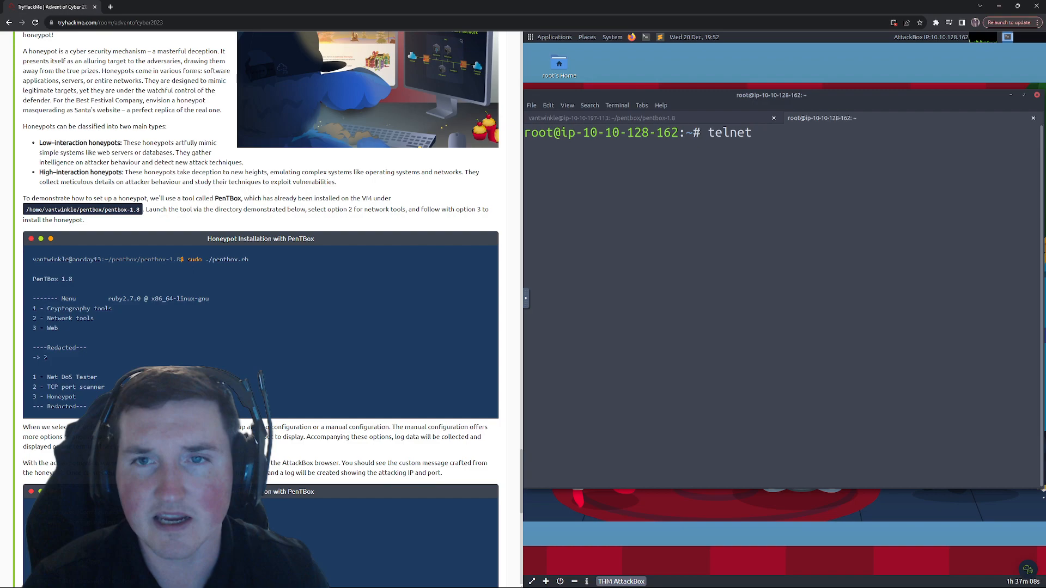
type("10.10.197.")
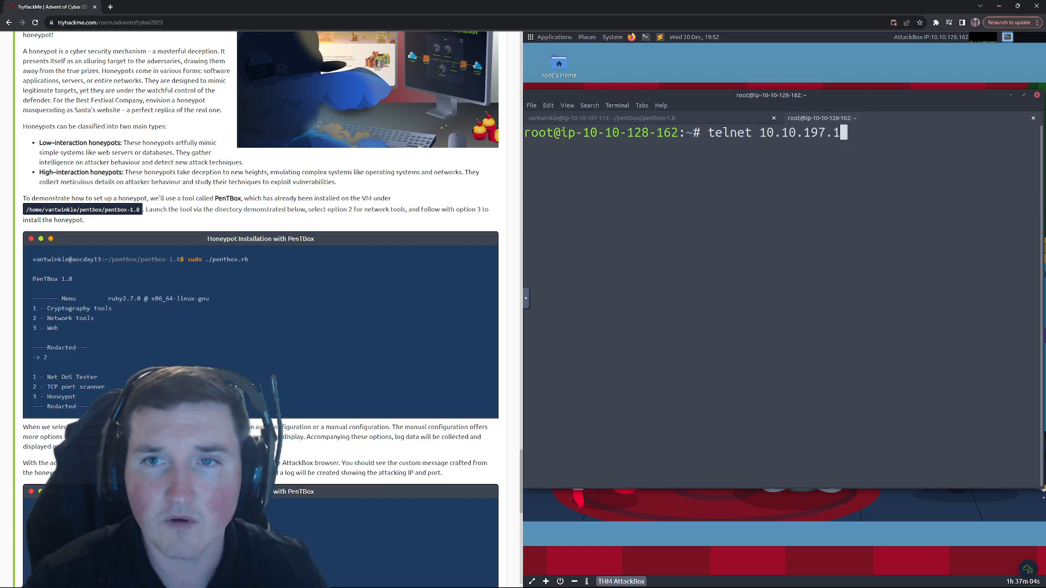
type("13")
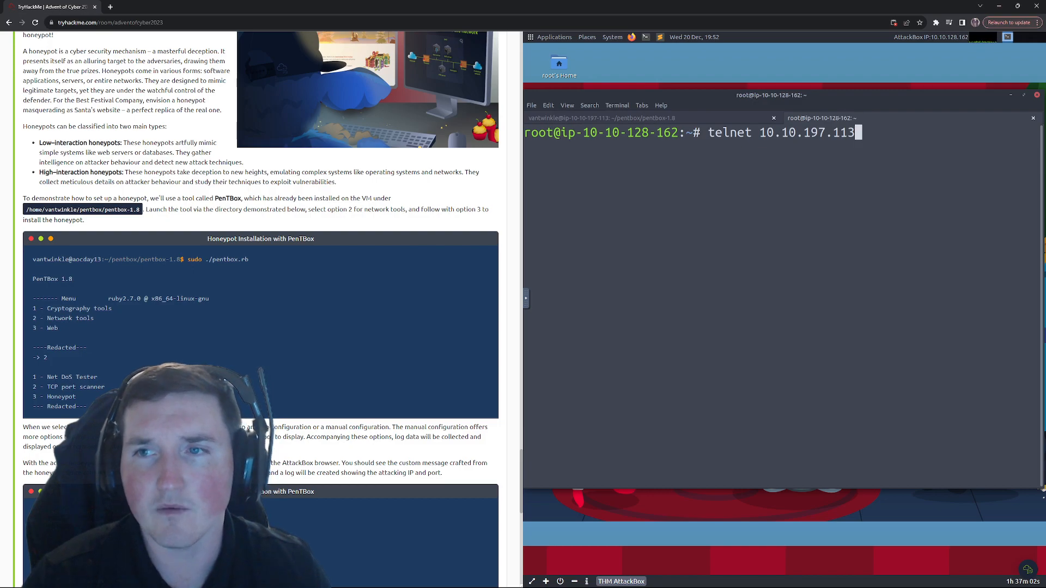
type("1234")
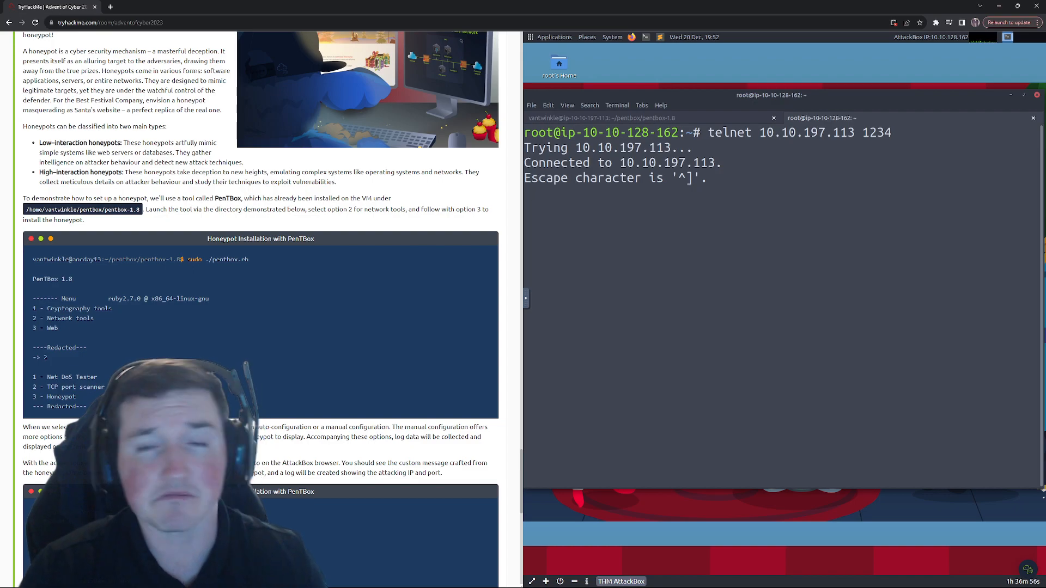
type("ls")
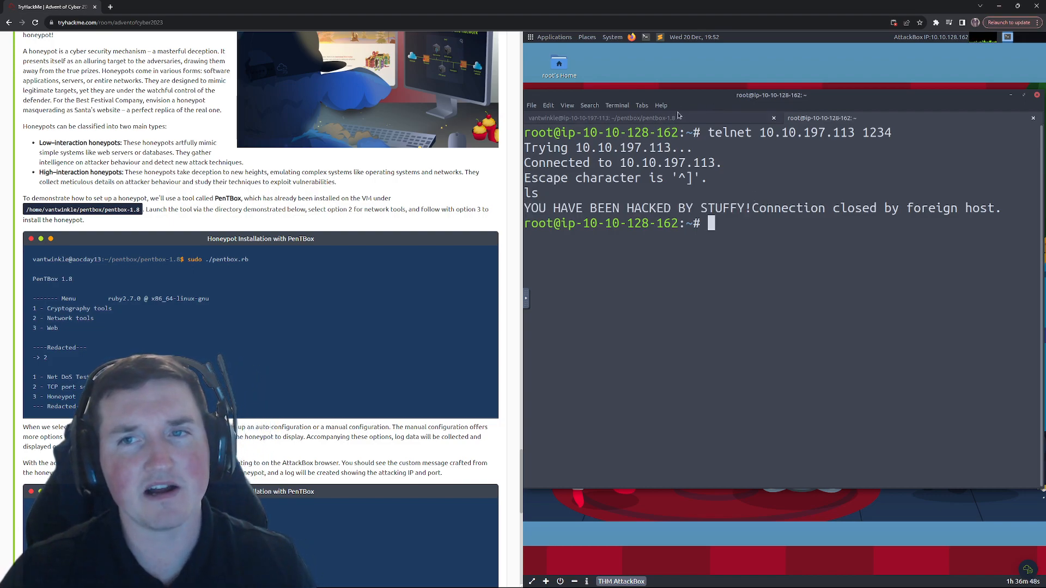
left_click(601, 118)
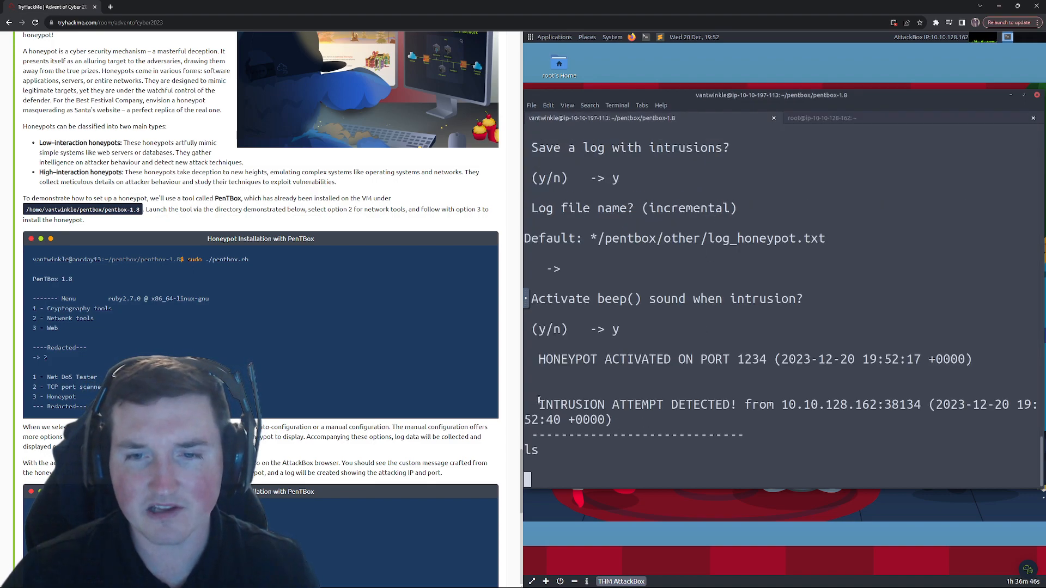
Select the intrusion attempt line and stop the honeypot with Ctrl+C
left_click_drag(539, 404, 804, 404)
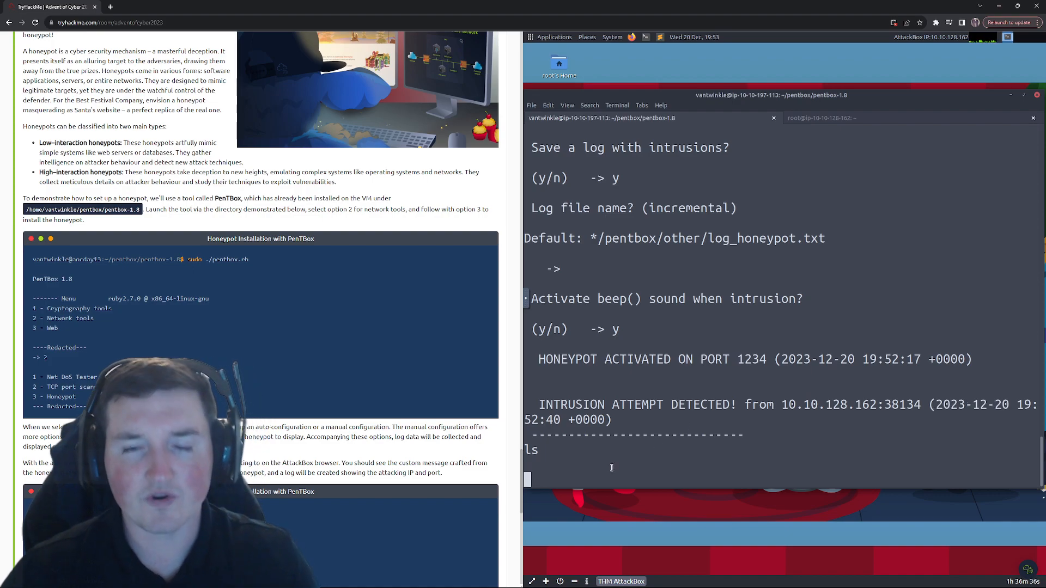
key("ctrl+c")
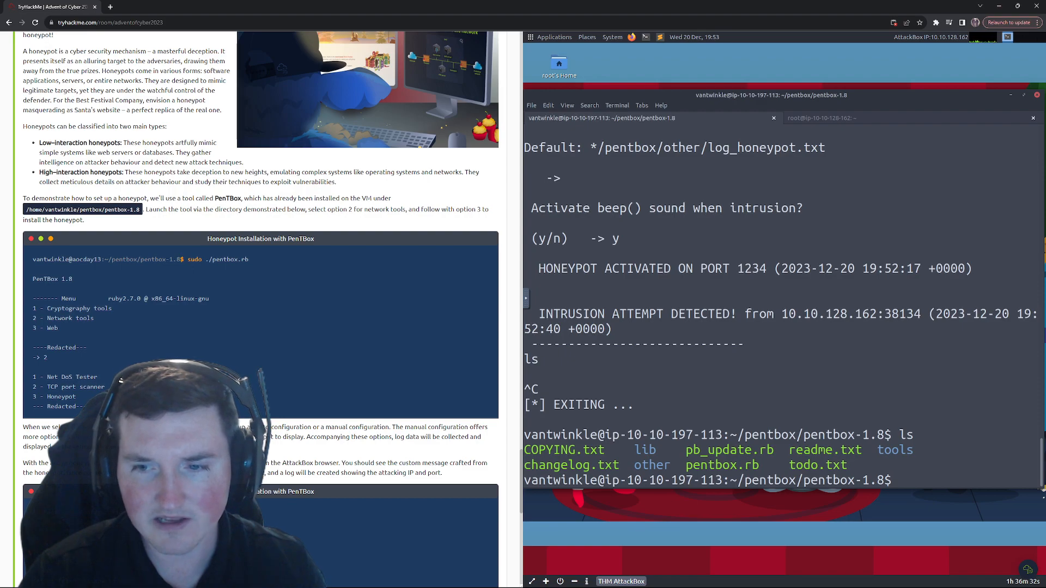
Enter the other folder and display log_honeypot.txt with its intrusion entries
type("cd oth")
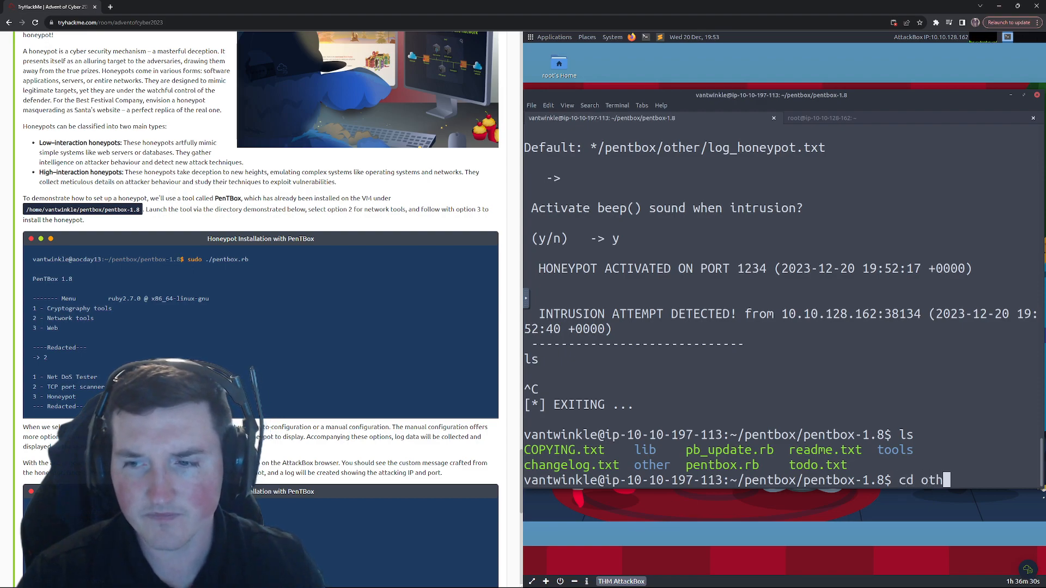
key("Return")
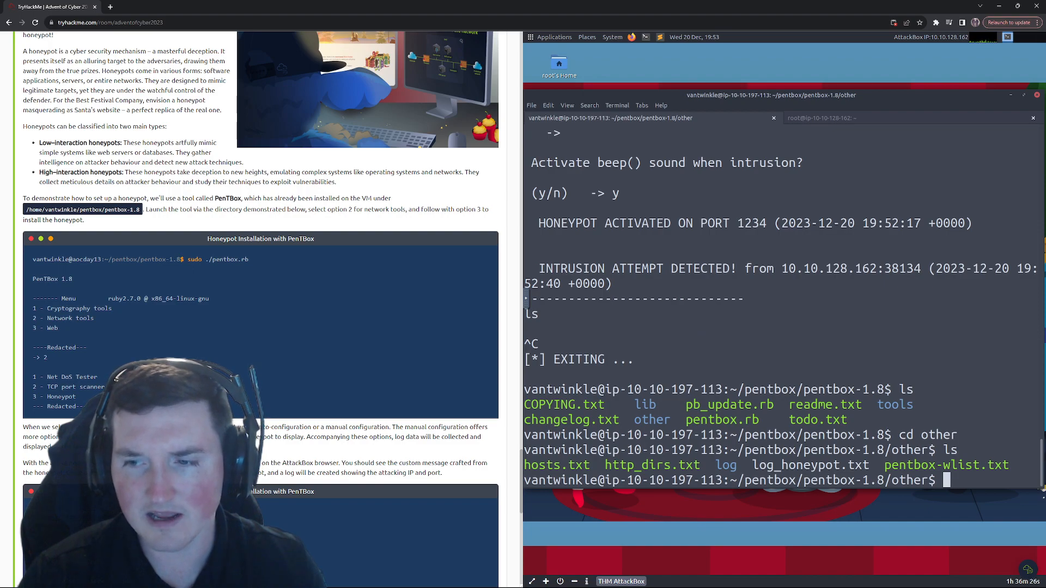
type("cat la")
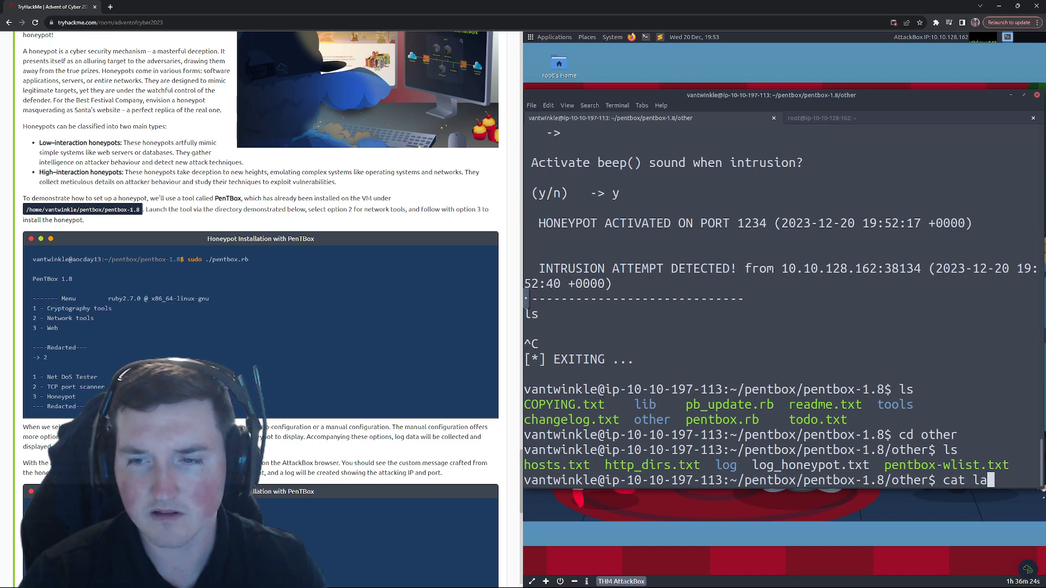
type("og_honeypot.txt")
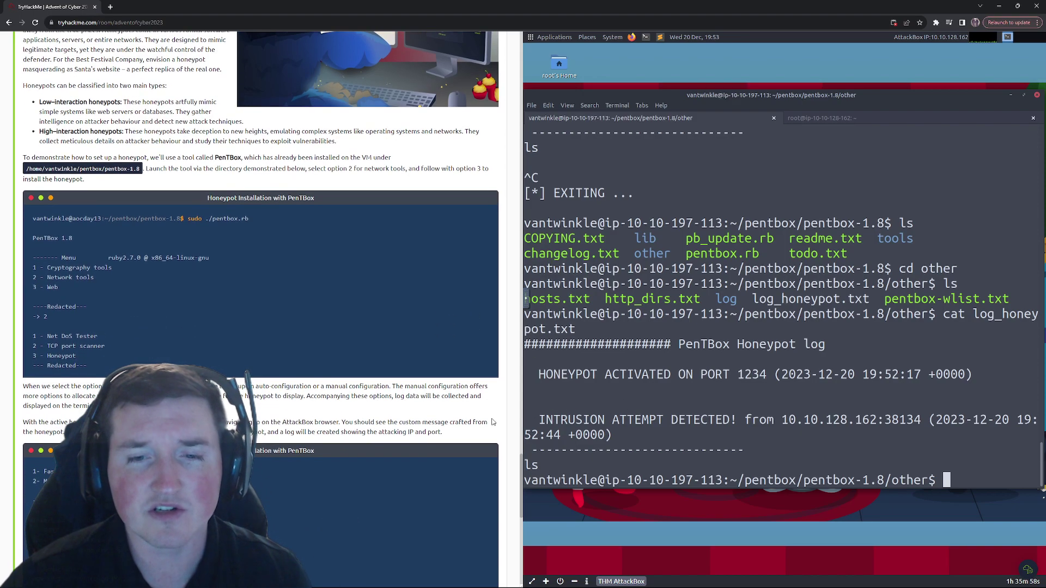
scroll("down", 3)
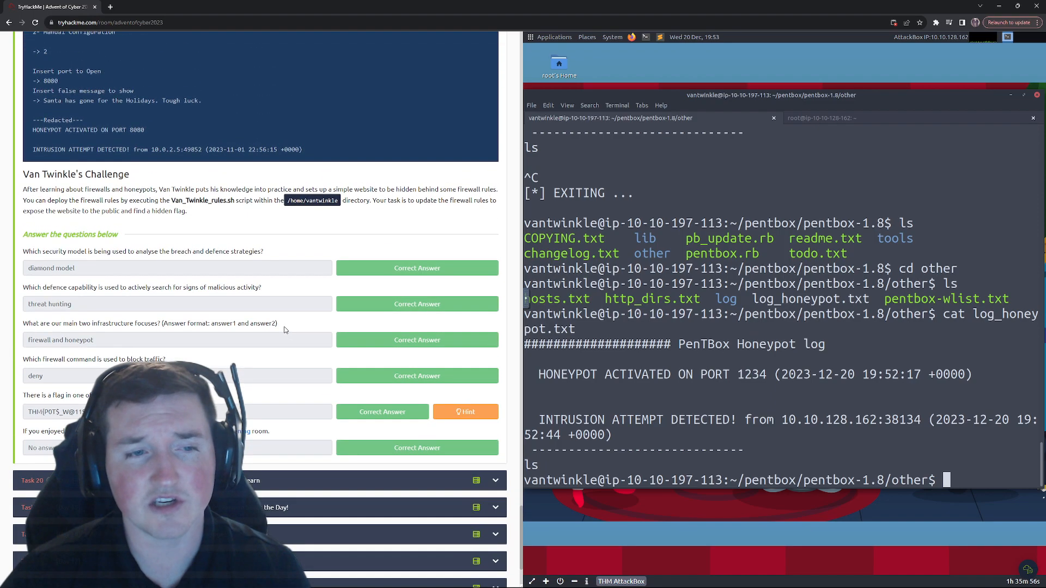
scroll("down", 3)
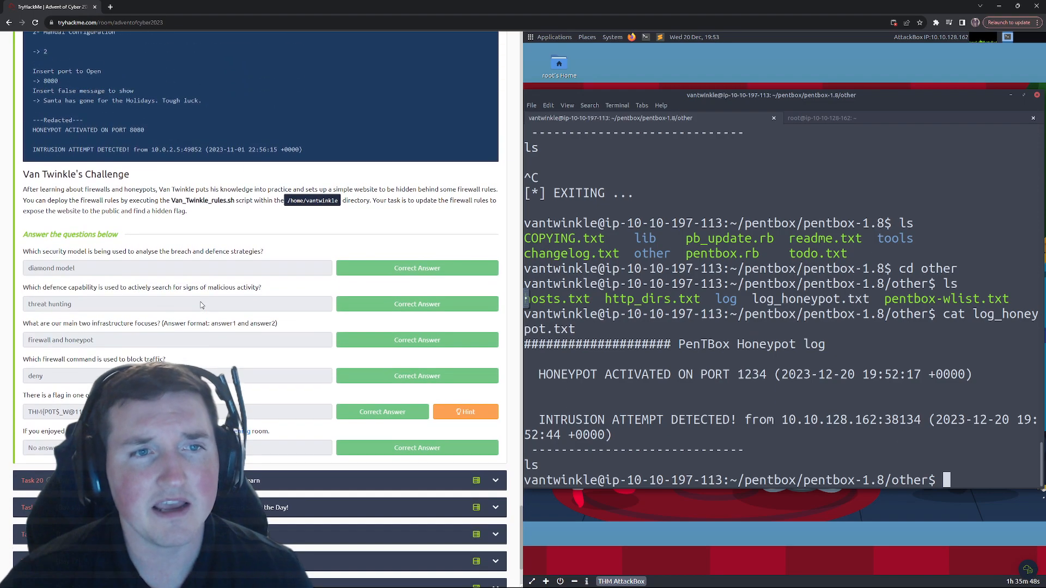
scroll("up", 3)
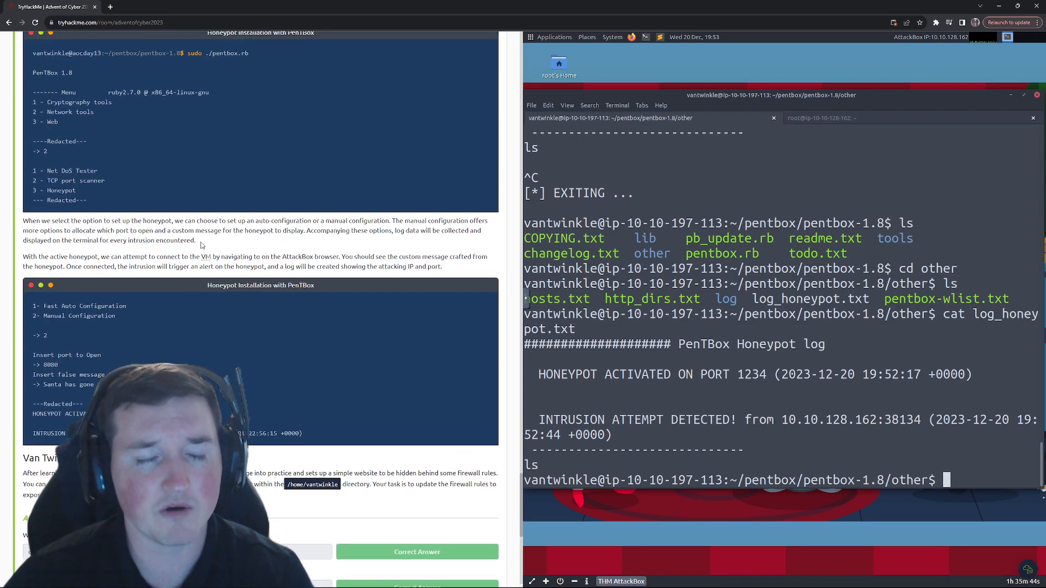
scroll("down", 3)
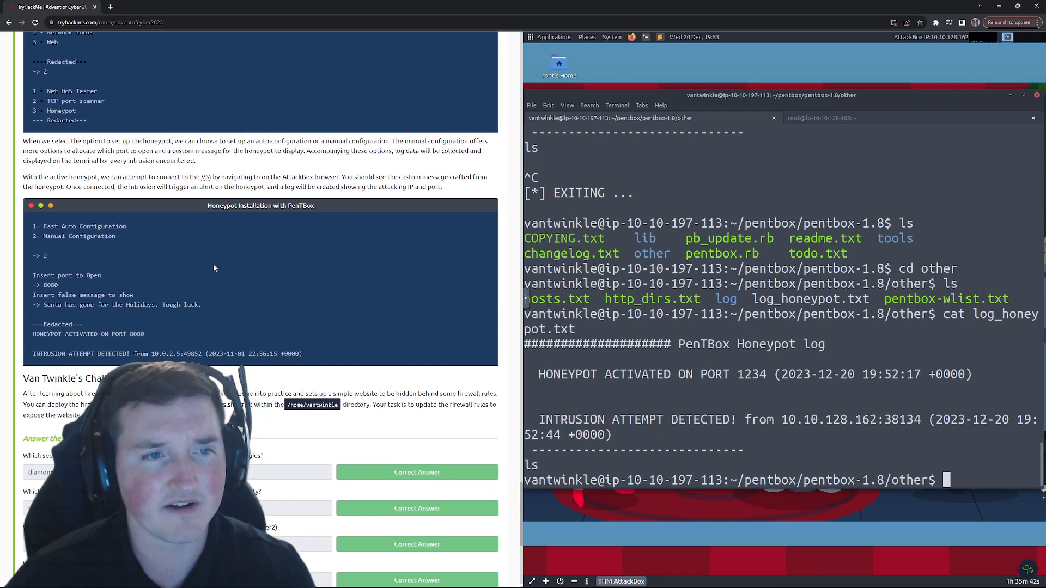
scroll("down", 3)
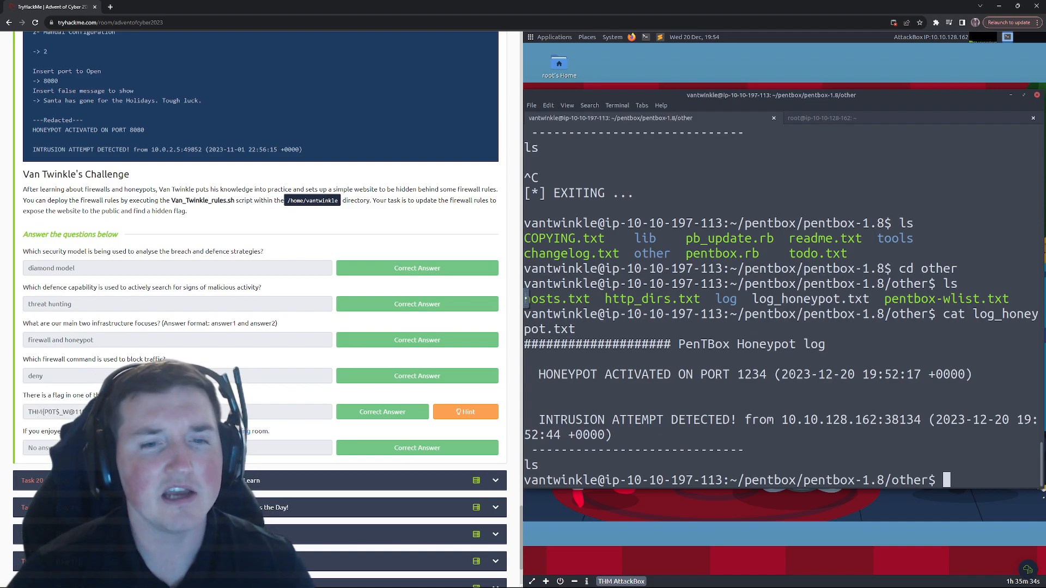
scroll("down", 3)
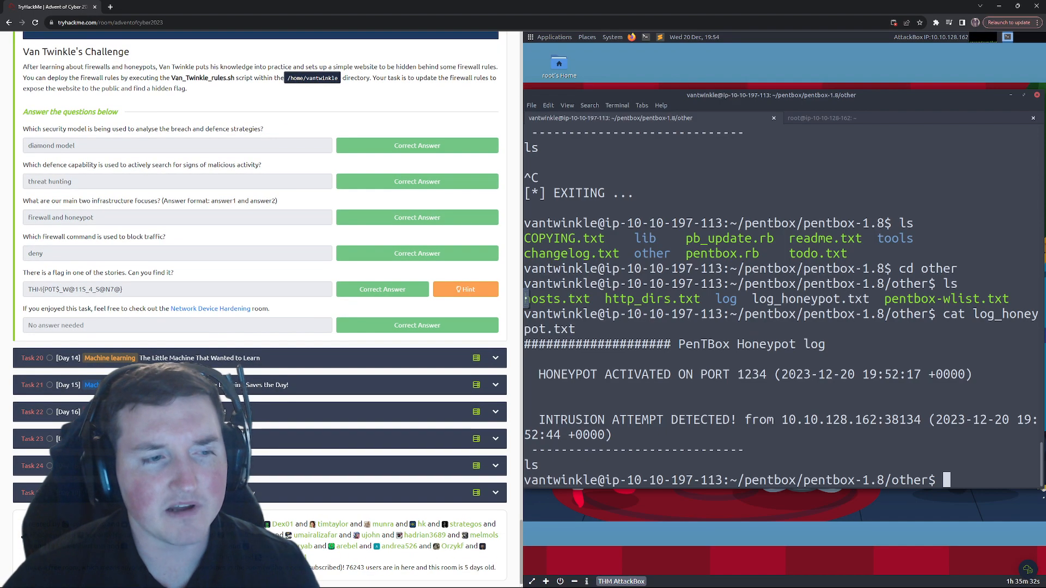